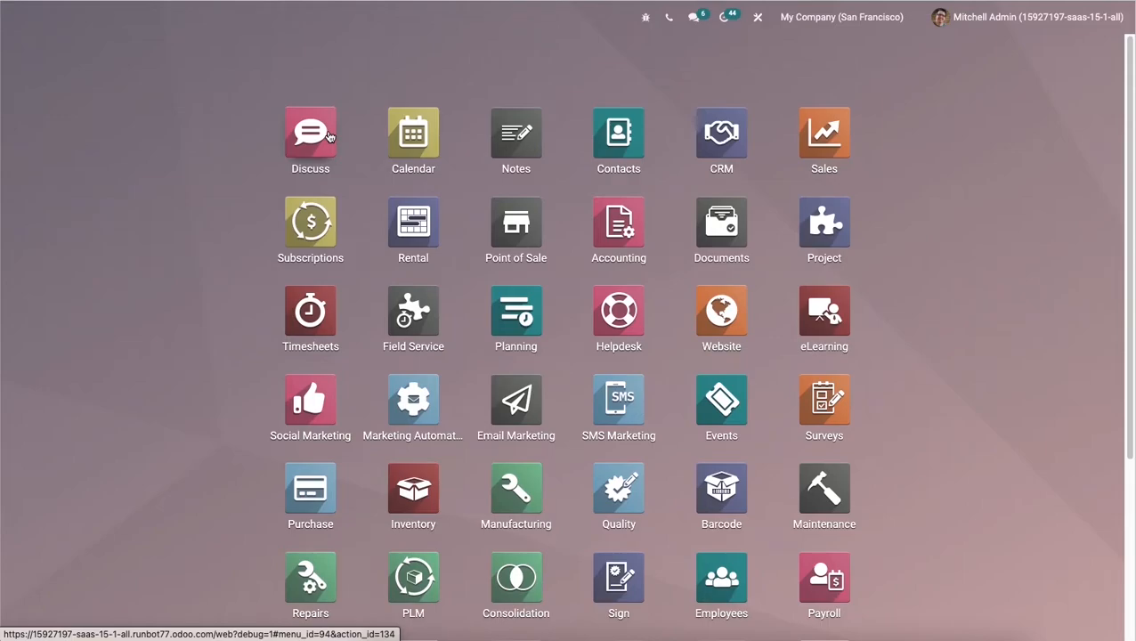
mouse_move(330, 136)
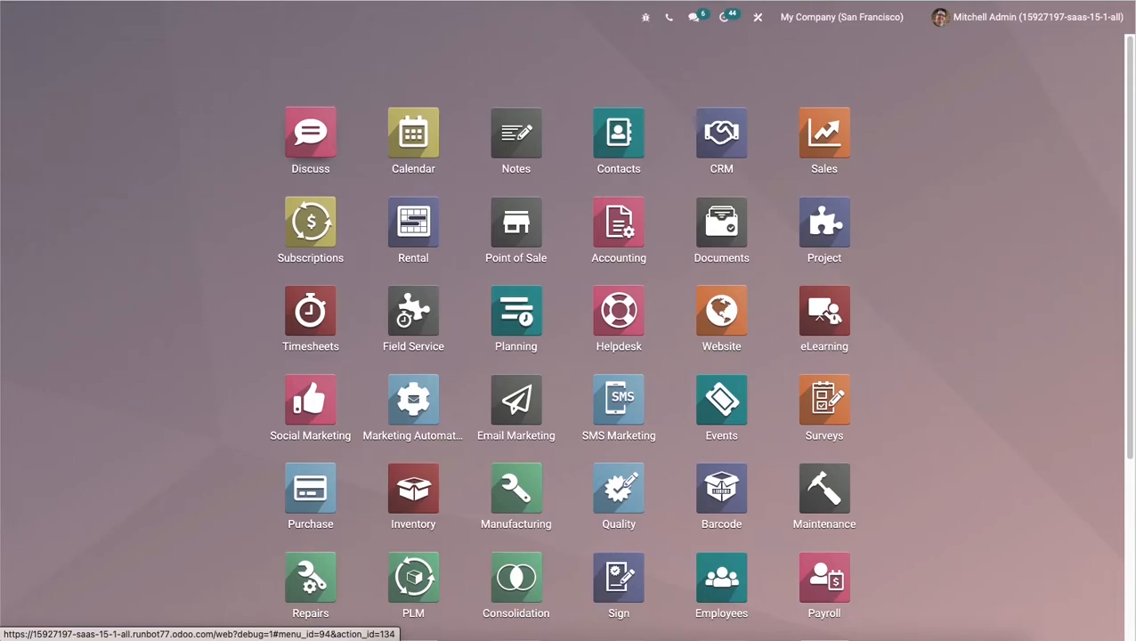
Step: Search the home menu apps for 'se' and launch the Settings app
type("se")
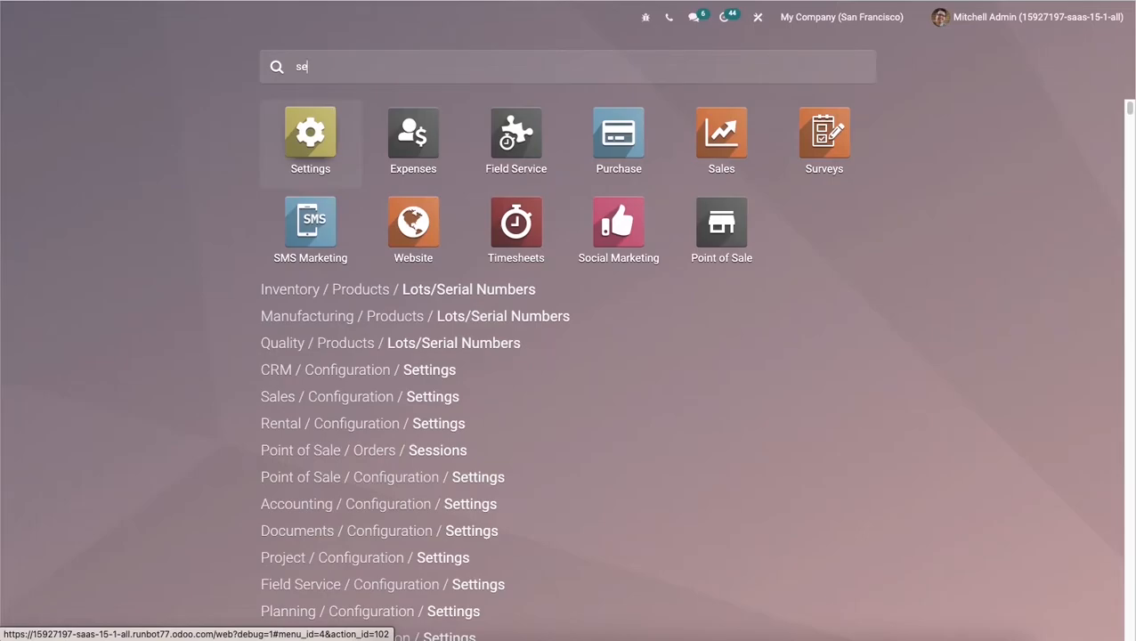
left_click(310, 134)
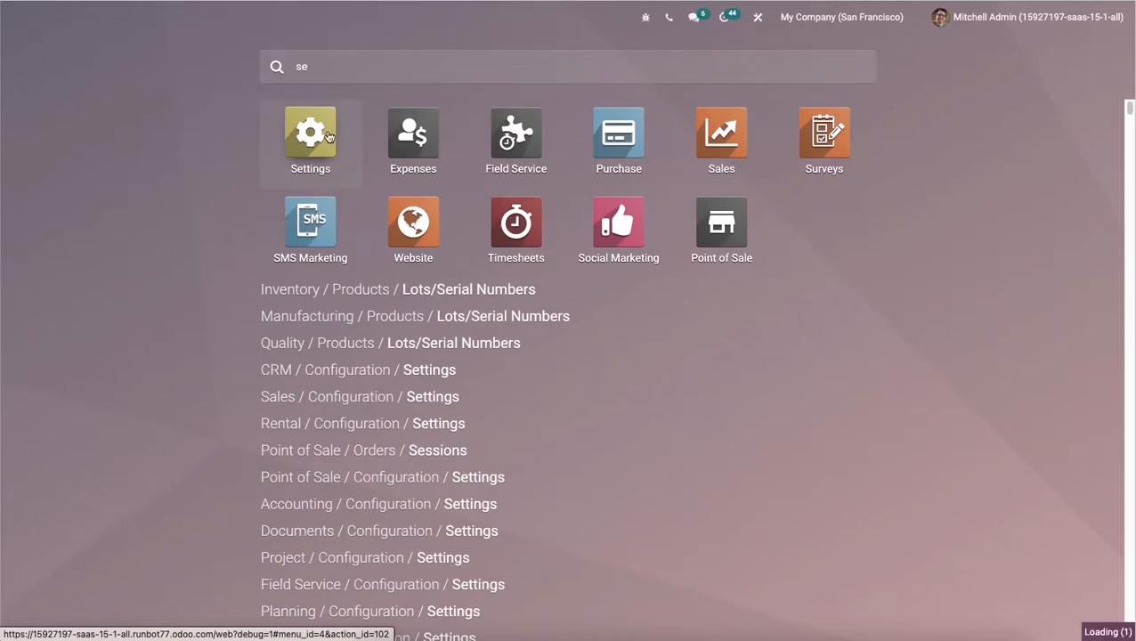
mouse_move(310, 133)
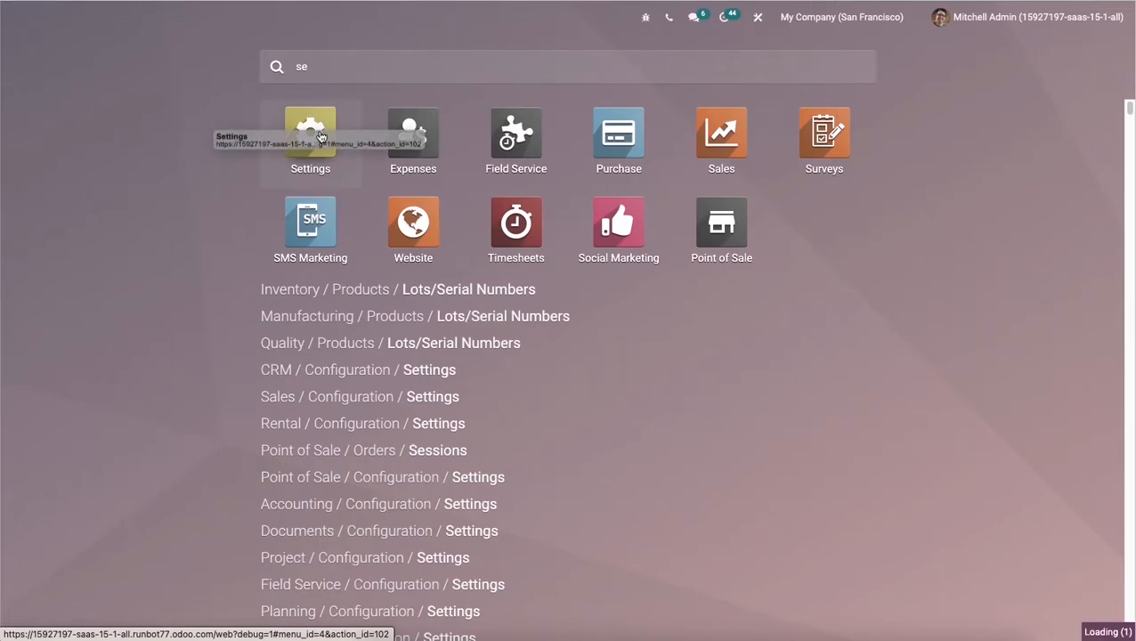
left_click(310, 134)
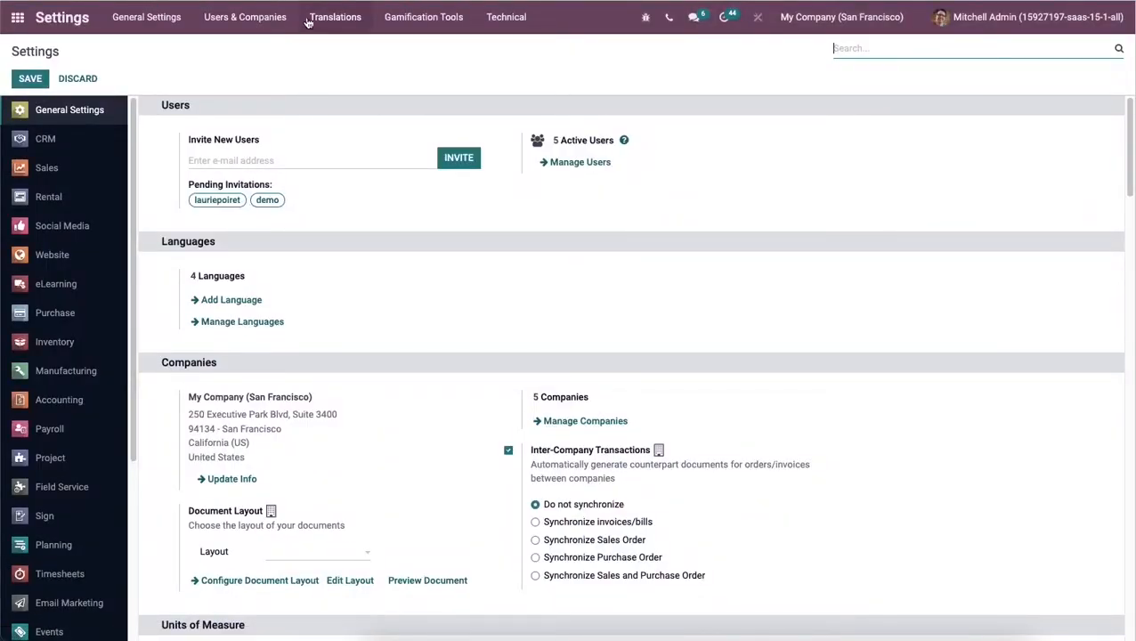
Step: Open Translations > Languages to list all 85 languages with their codes and active status
left_click(335, 17)
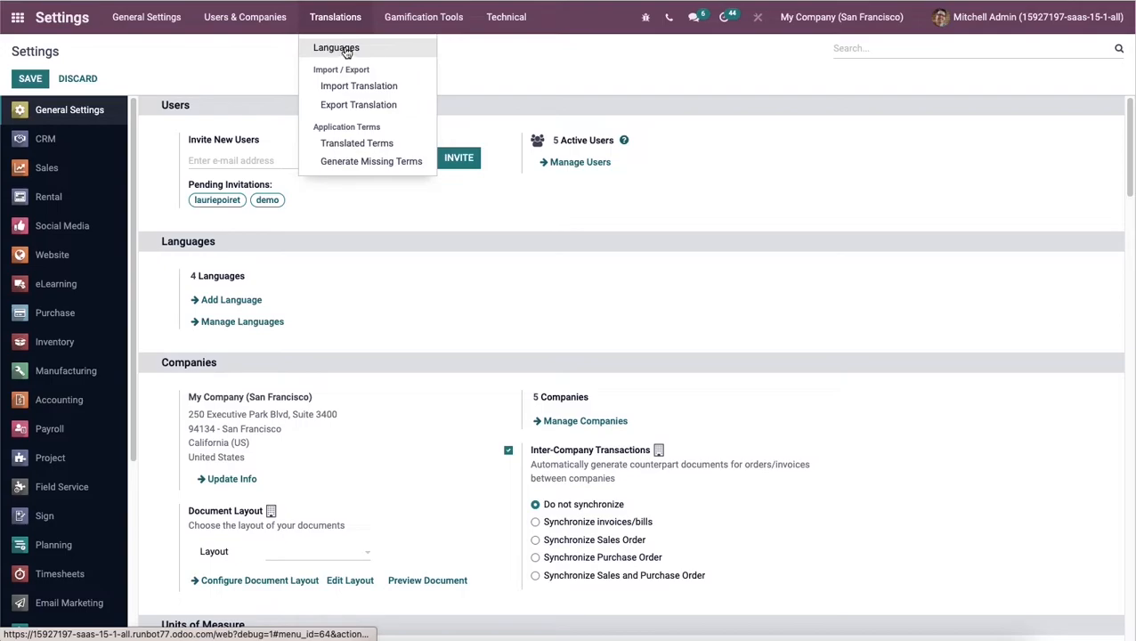
left_click(336, 47)
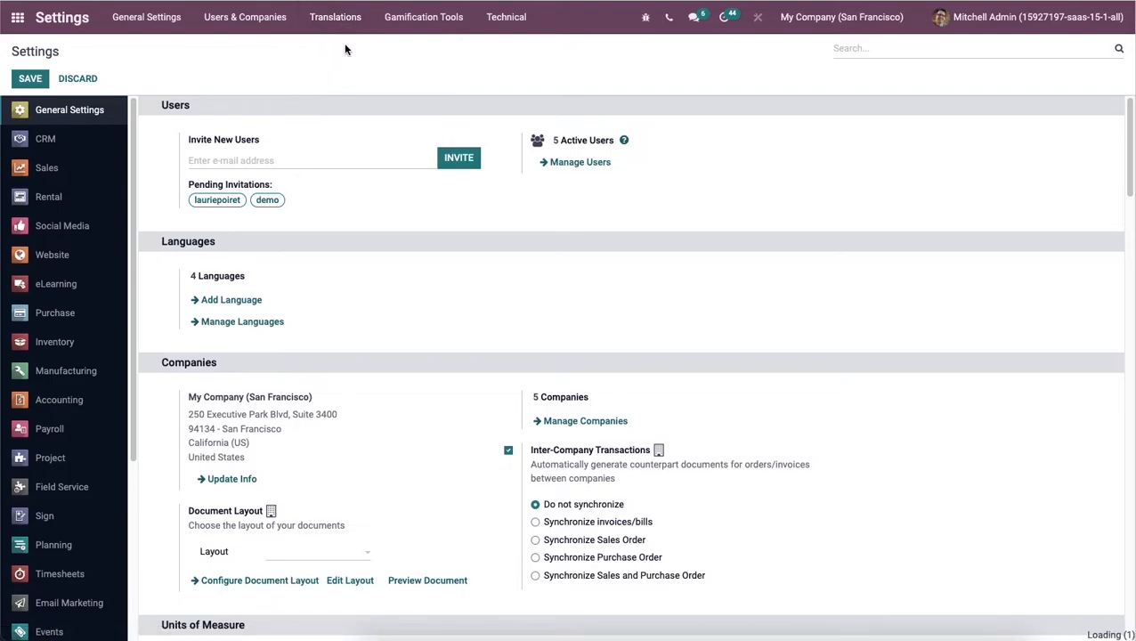
left_click(242, 322)
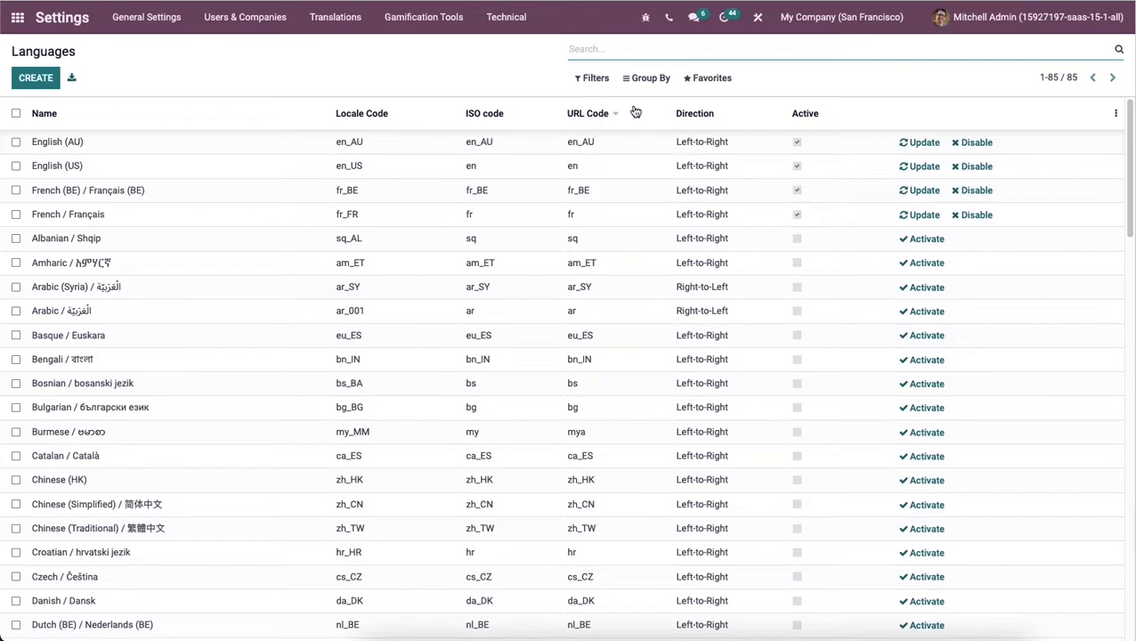
mouse_move(806, 113)
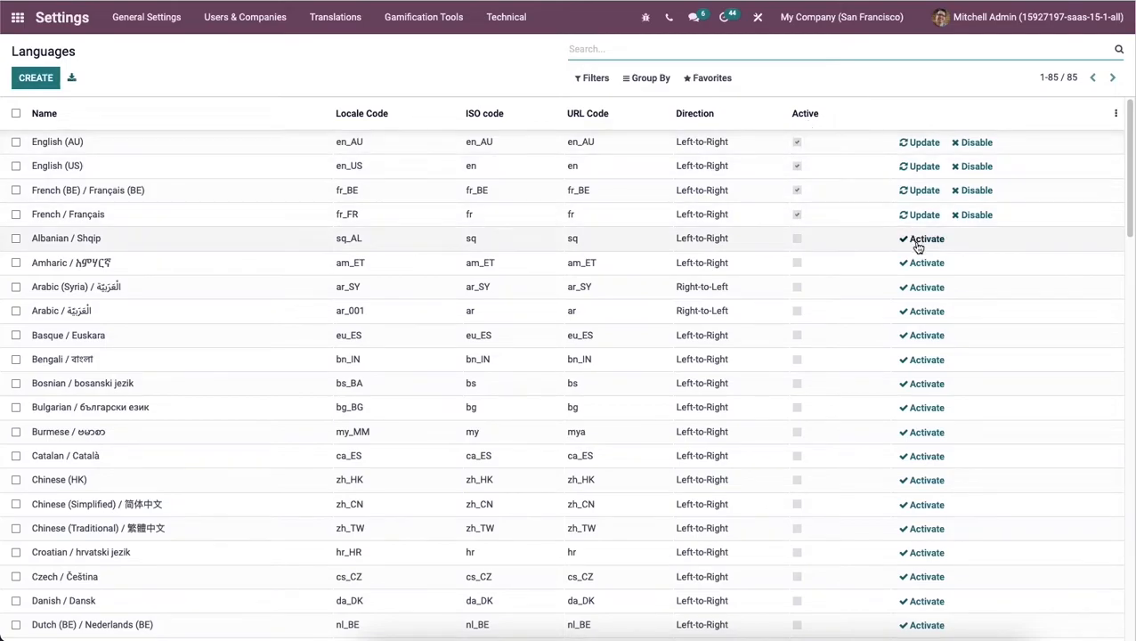
left_click(921, 239)
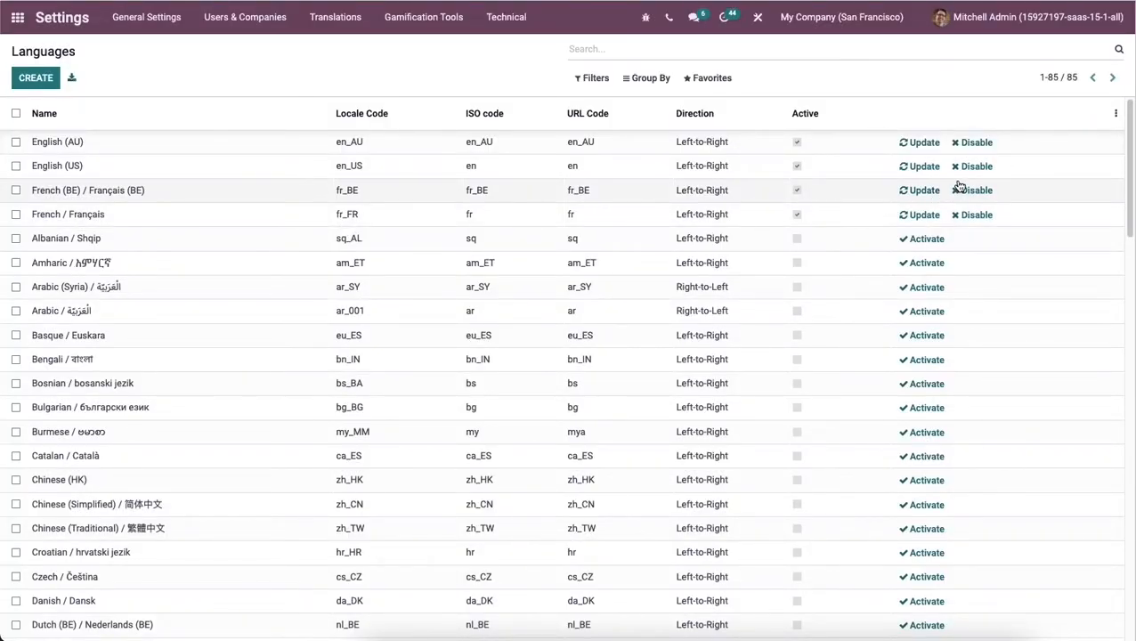
mouse_move(956, 187)
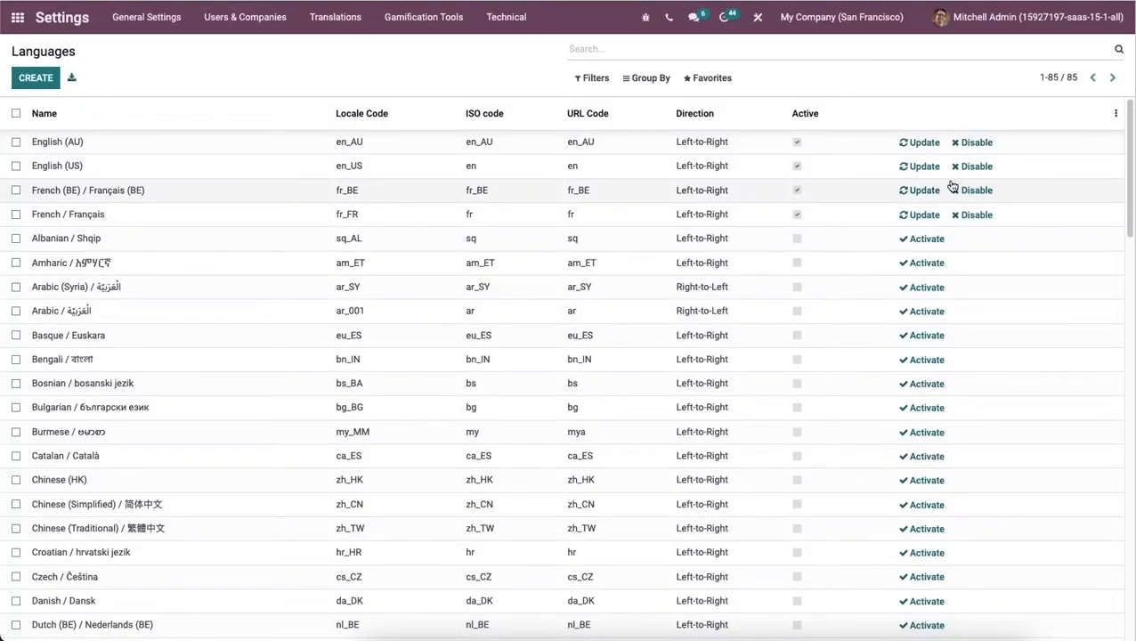
mouse_move(925, 167)
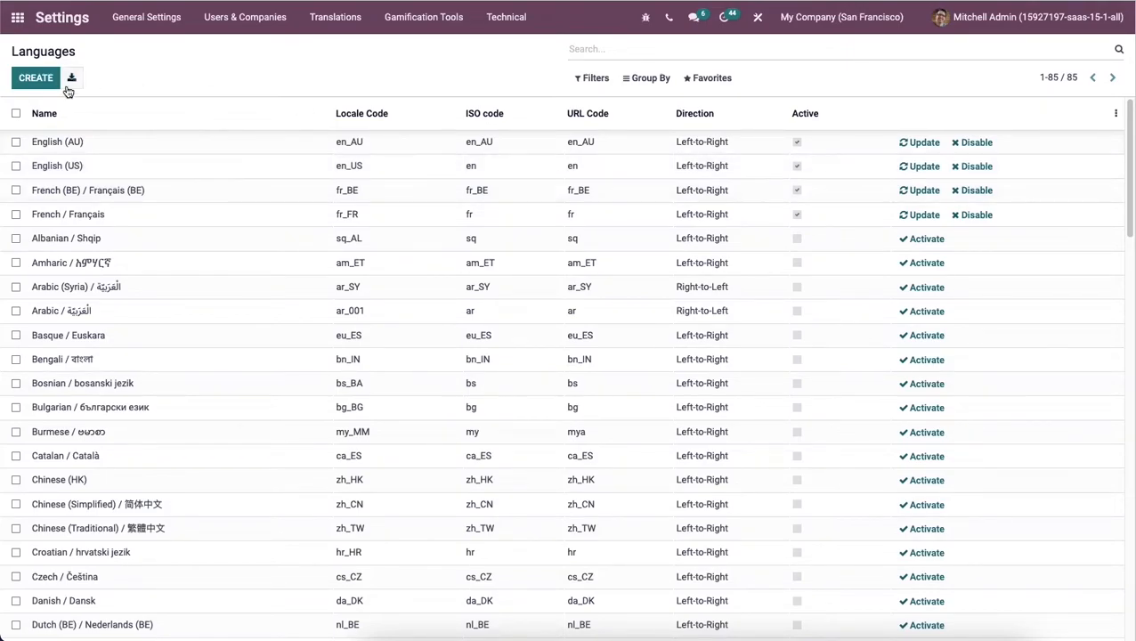
mouse_move(150, 147)
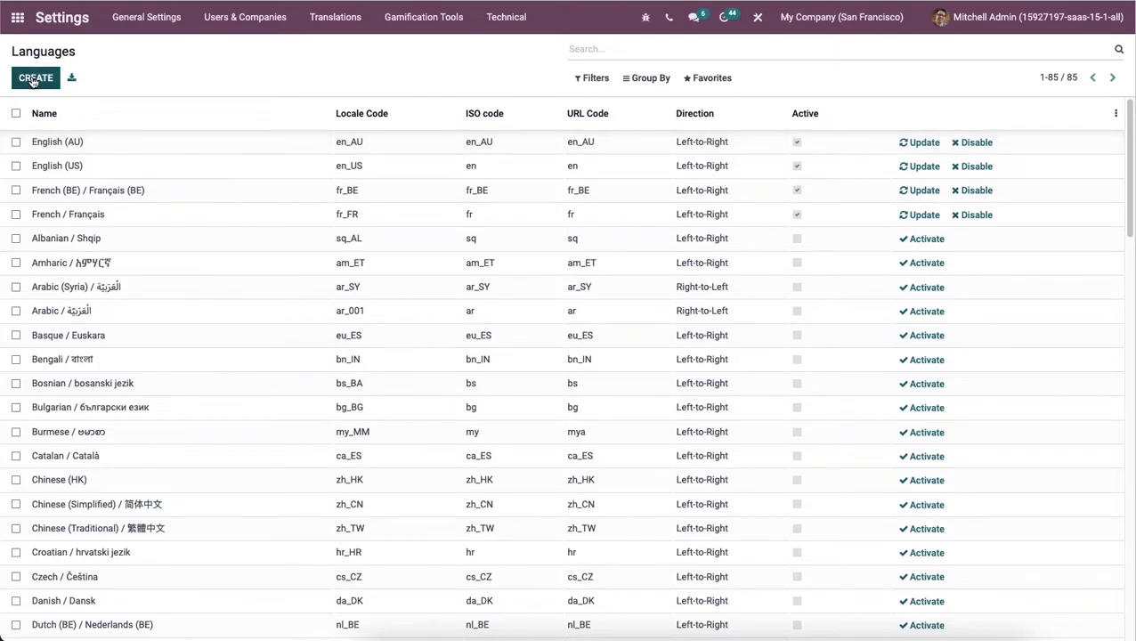
Step: Create a new language record and enter 'English' as its name
left_click(36, 78)
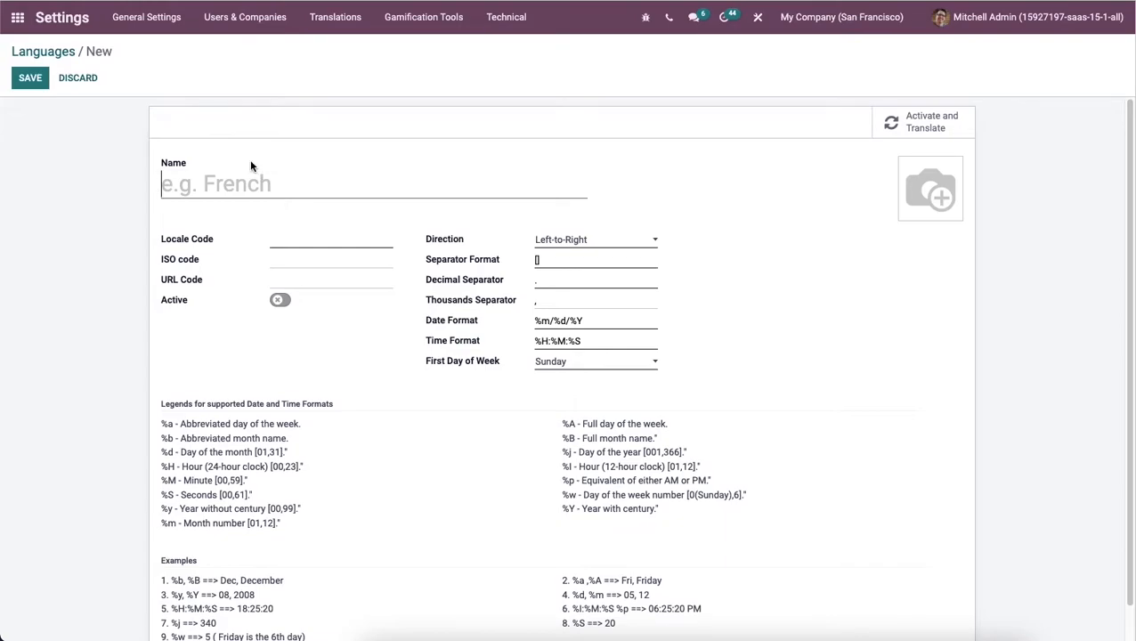
type("English")
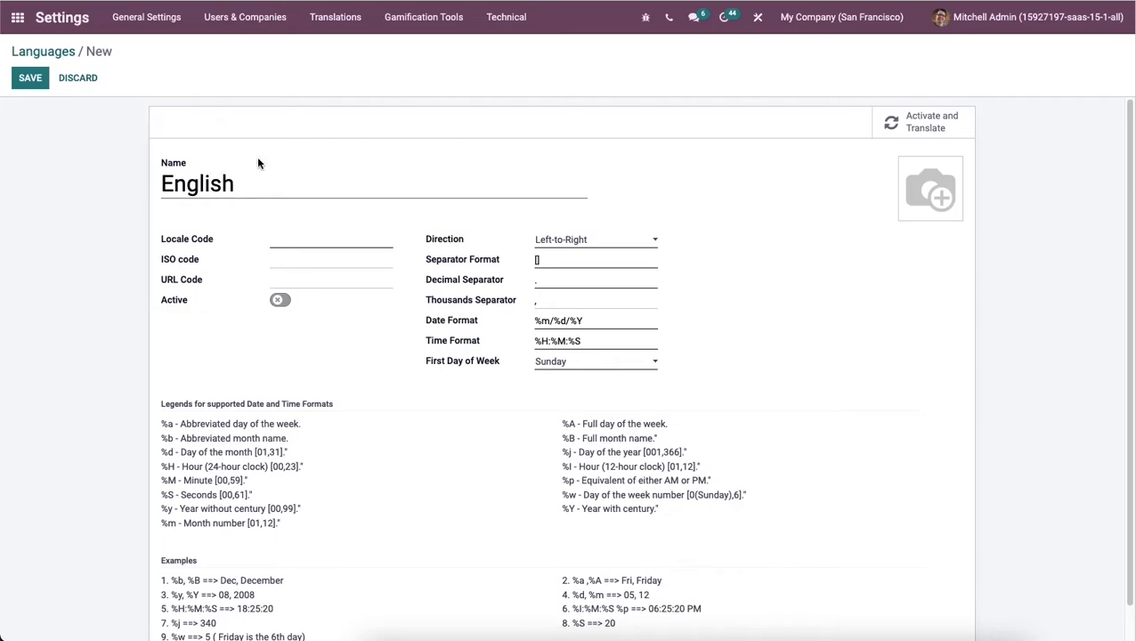
mouse_move(930, 187)
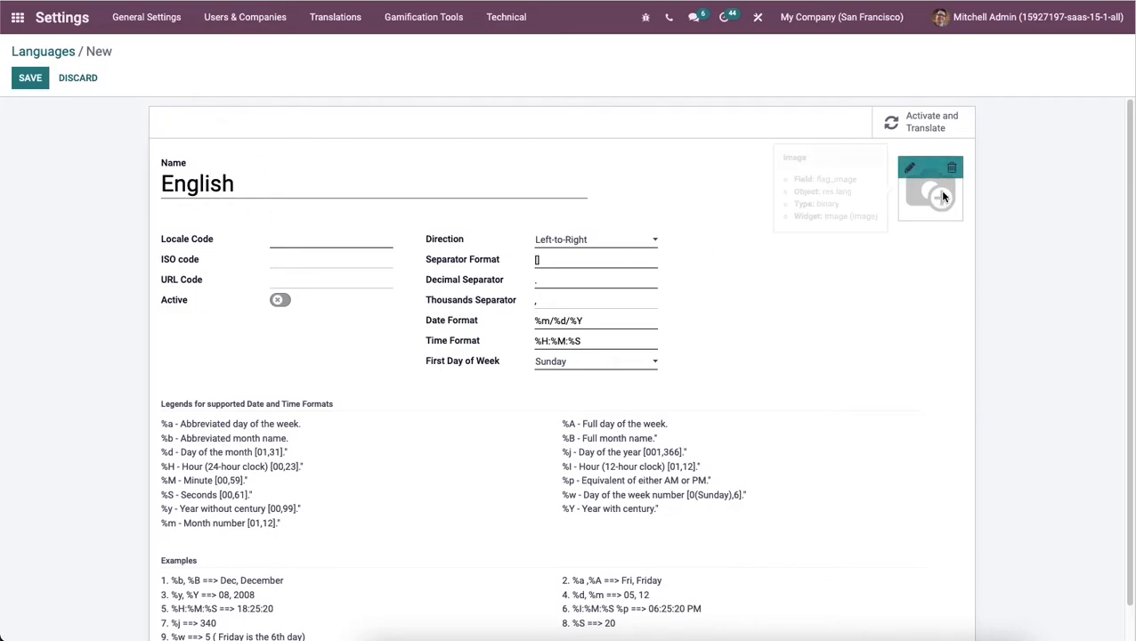
left_click(952, 168)
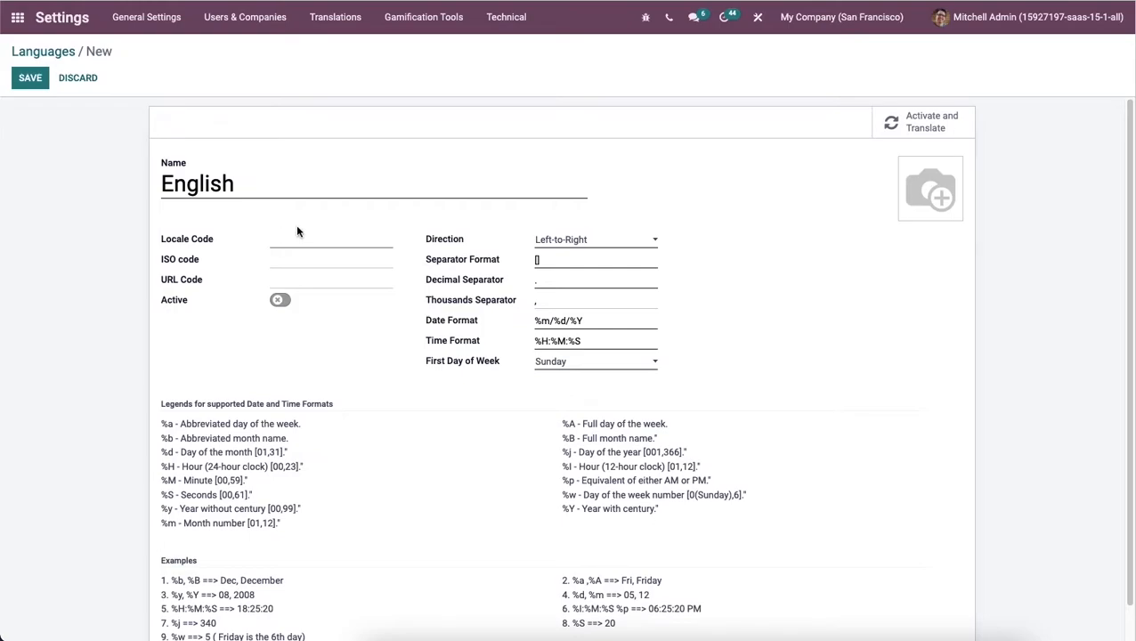
Step: Fill in locale code in_IND, ISO code in and URL code in
type("in_IND")
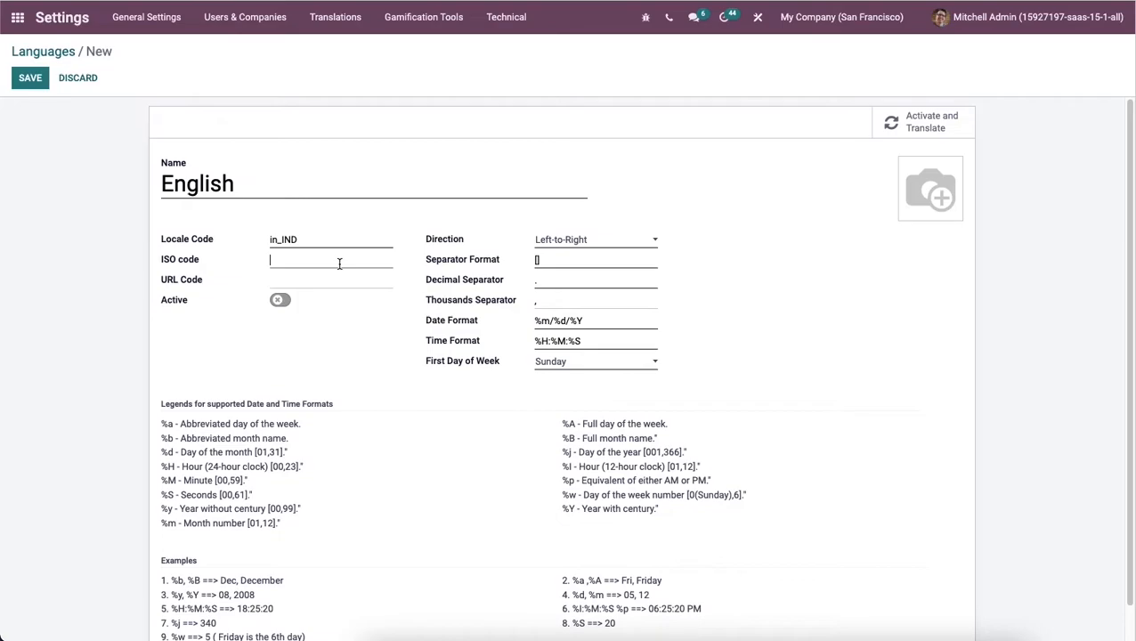
type("in")
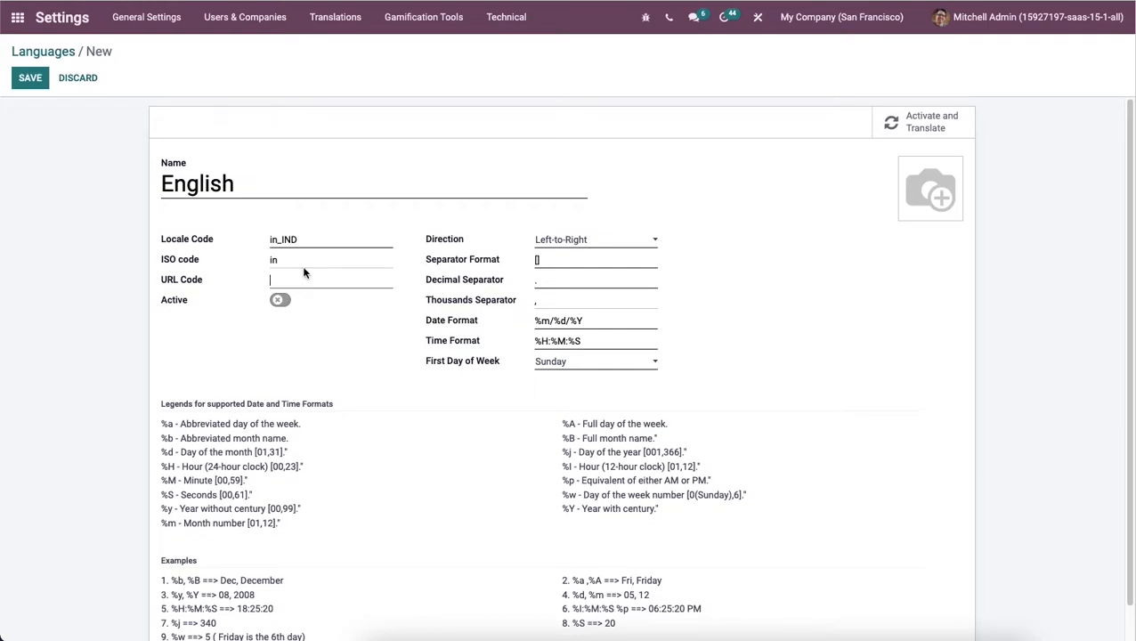
type("in")
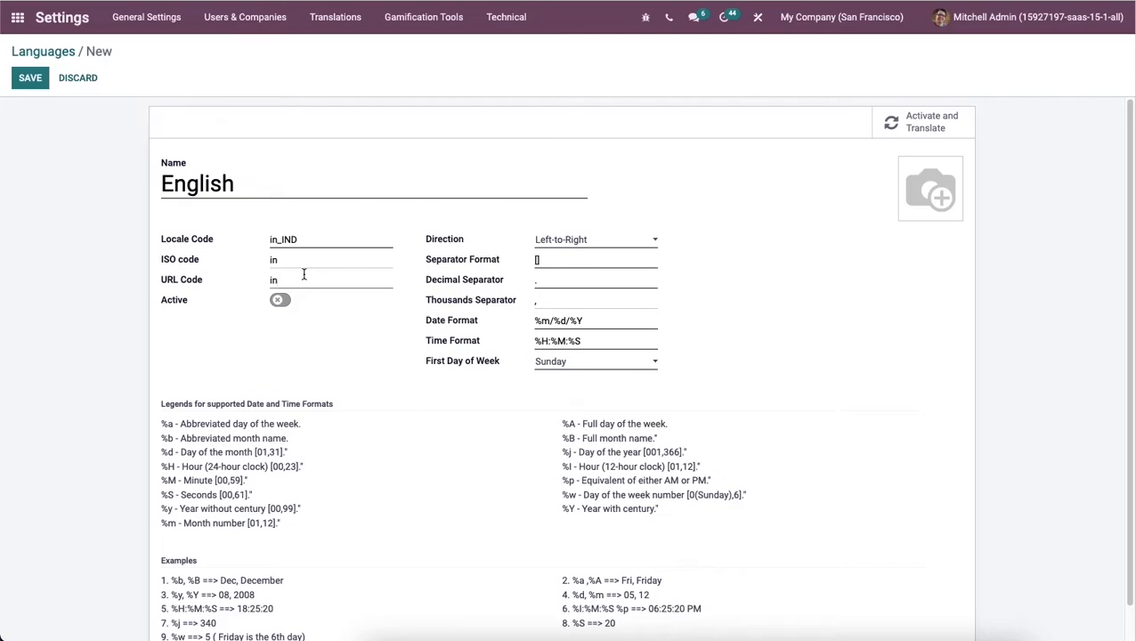
left_click(595, 238)
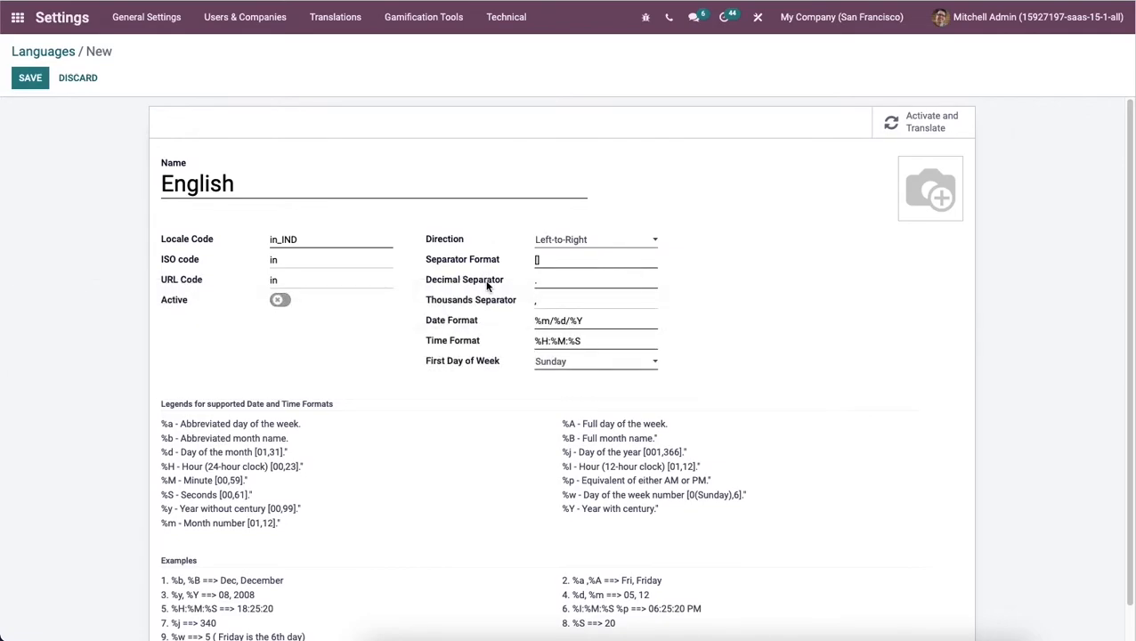
mouse_move(498, 300)
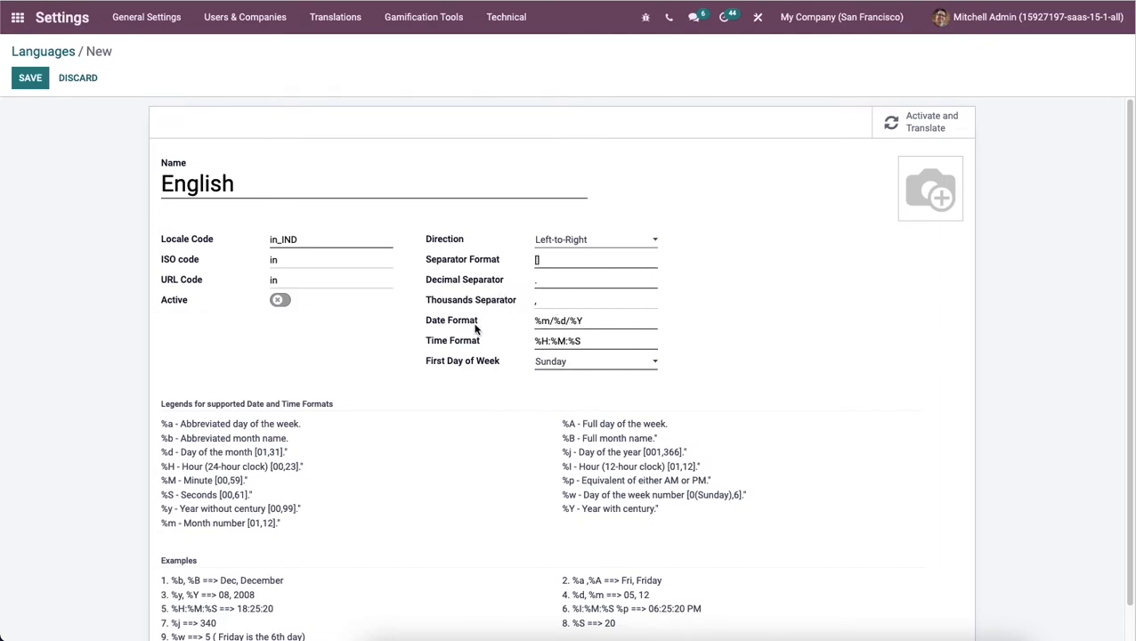
mouse_move(474, 360)
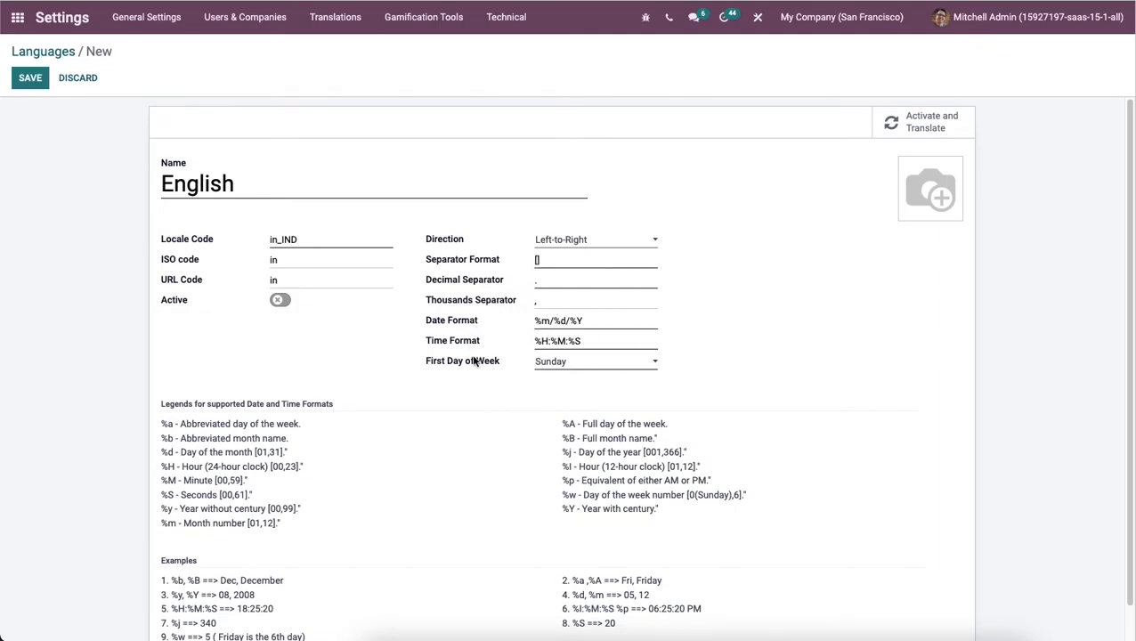
mouse_move(462, 361)
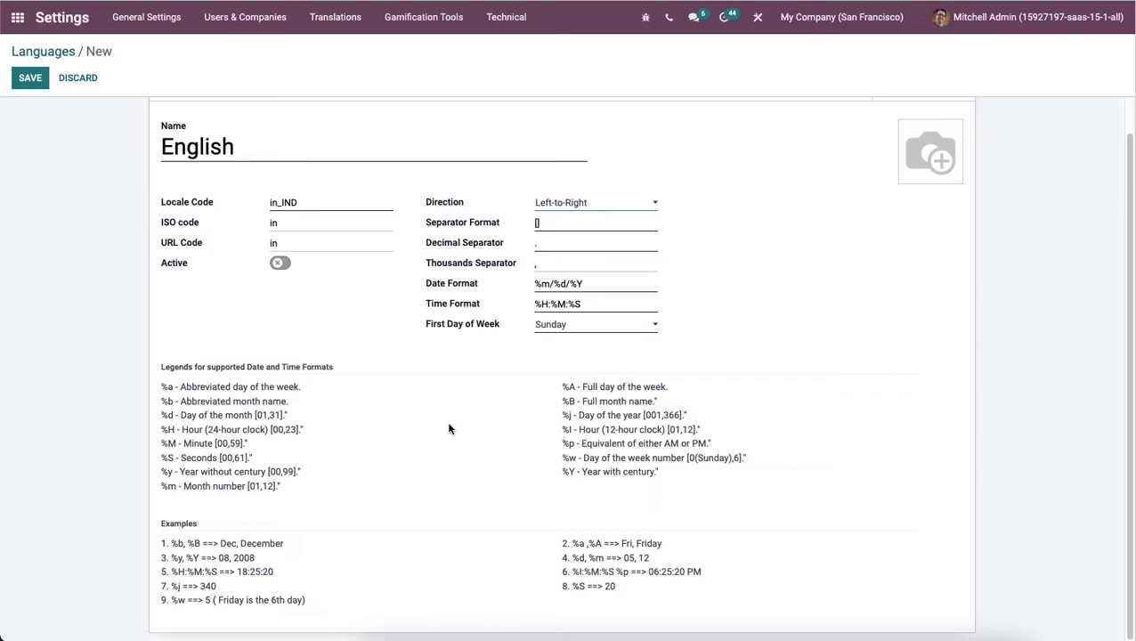
mouse_move(289, 383)
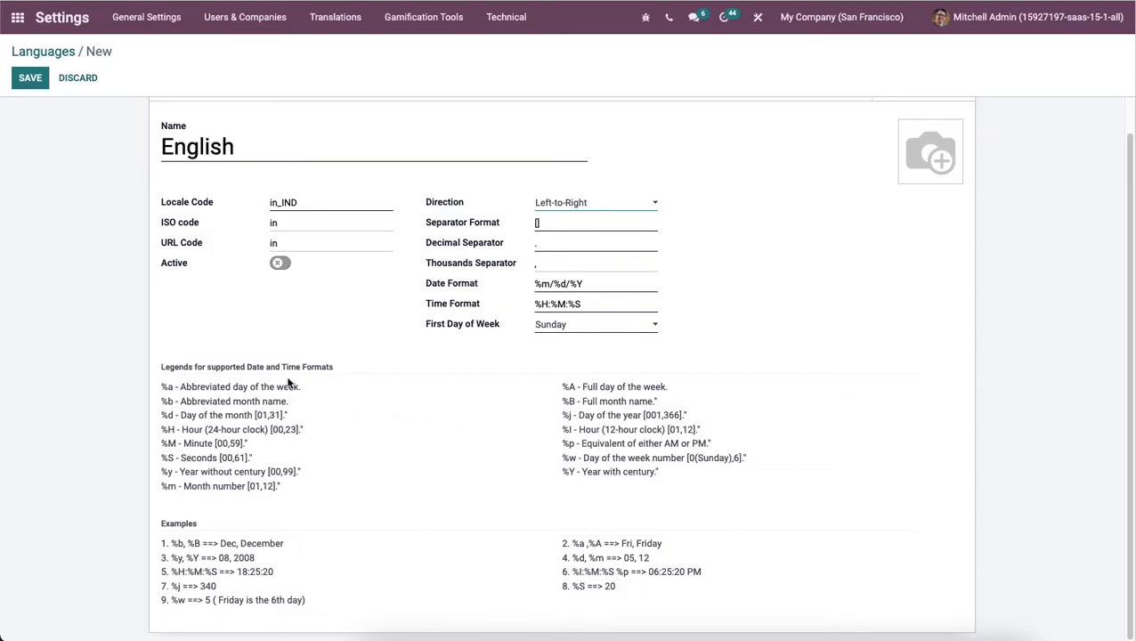
mouse_move(293, 385)
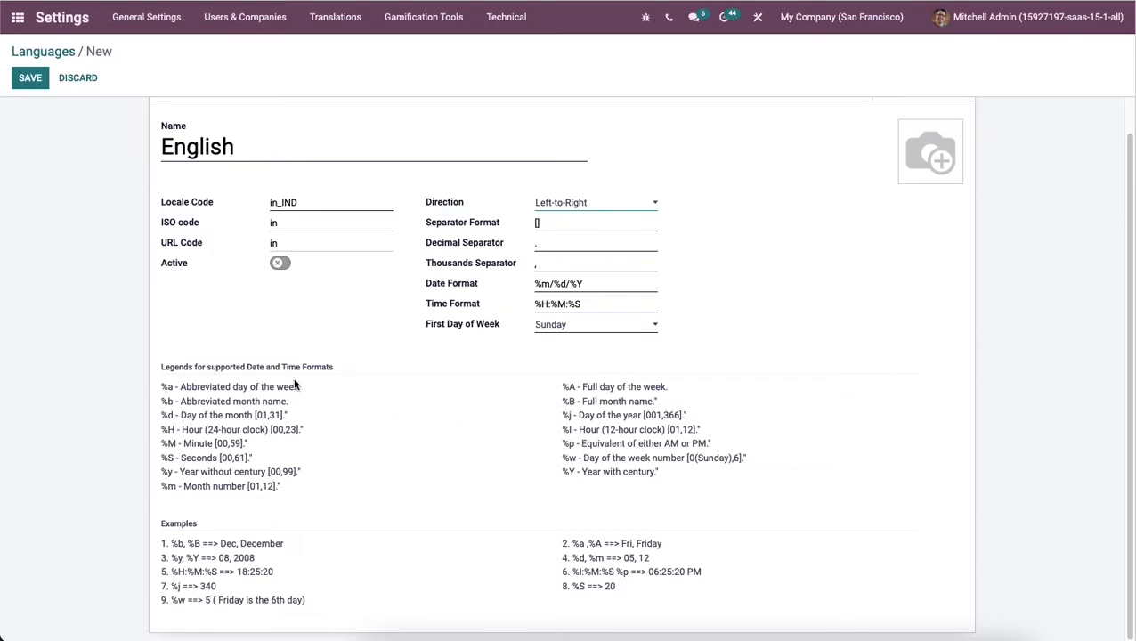
mouse_move(267, 540)
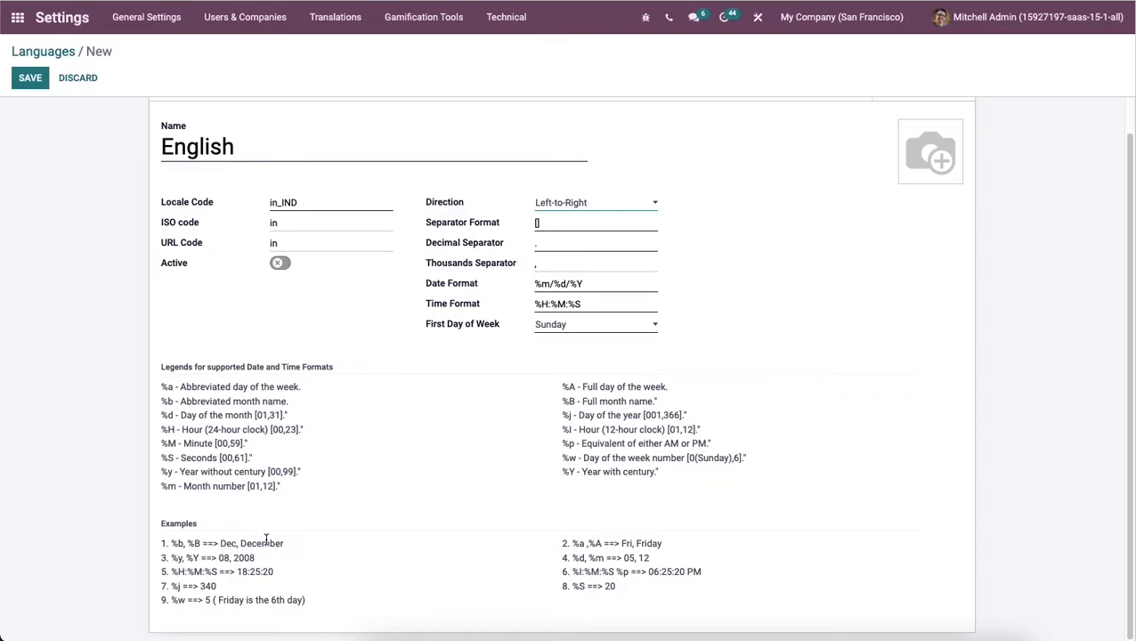
Step: Save the English (in_IND) record as language 86 and choose Activate and Translate
left_click(31, 77)
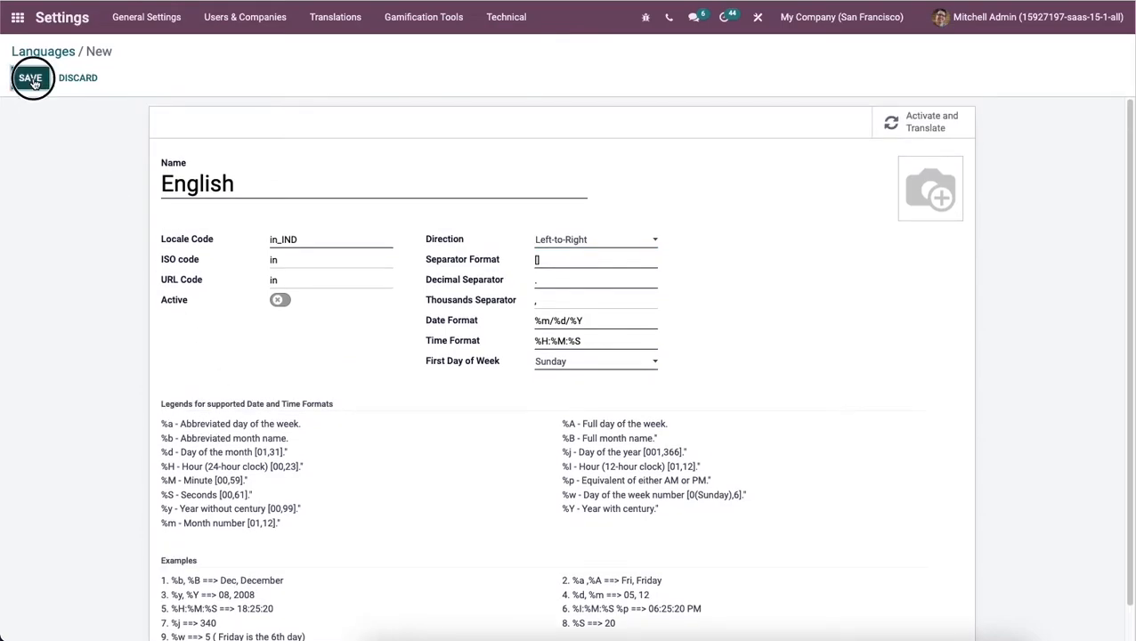
left_click(30, 78)
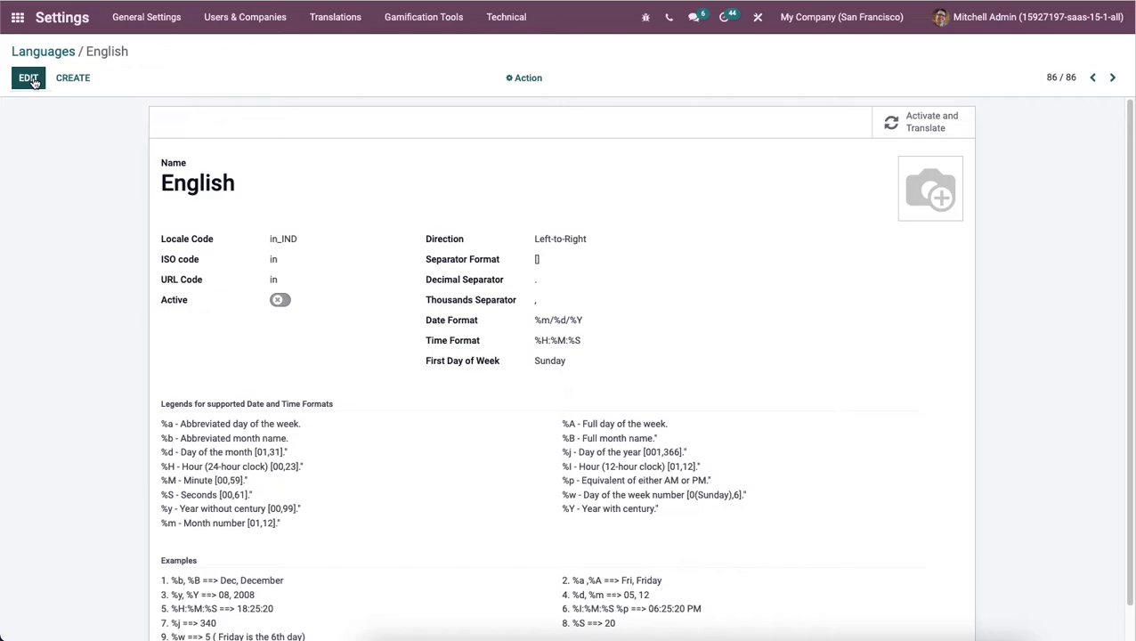
mouse_move(28, 77)
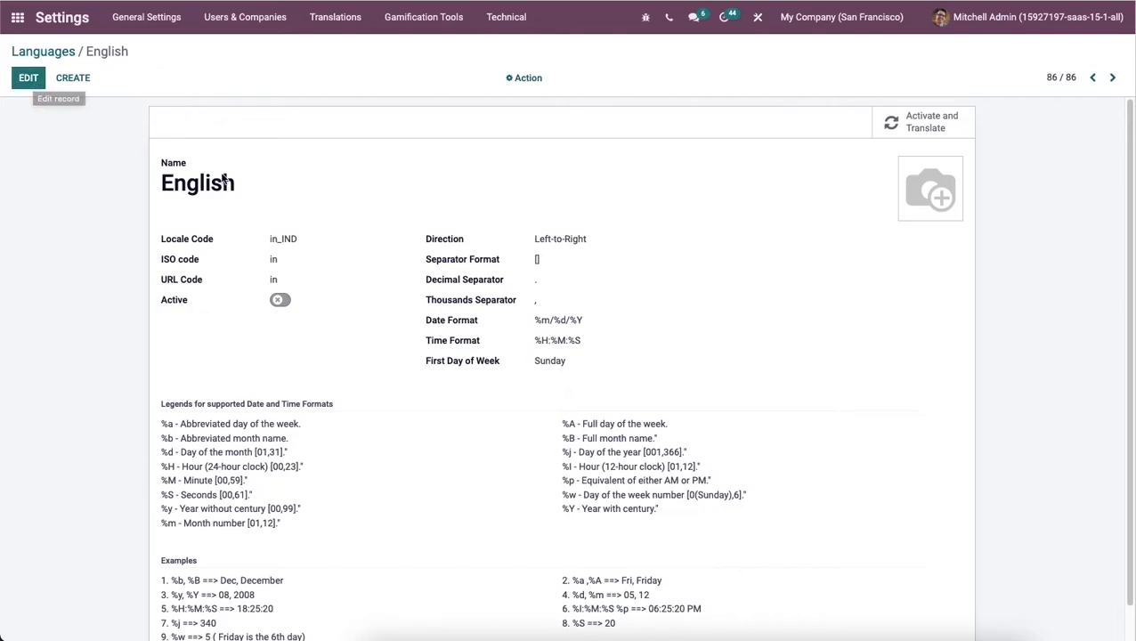
mouse_move(234, 169)
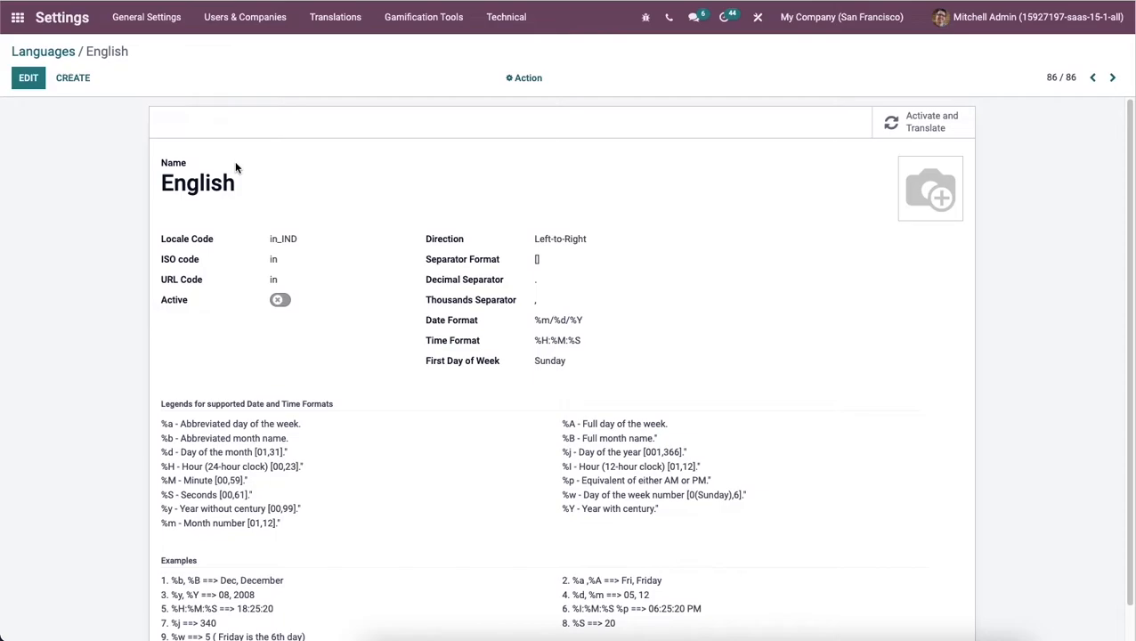
mouse_move(596, 194)
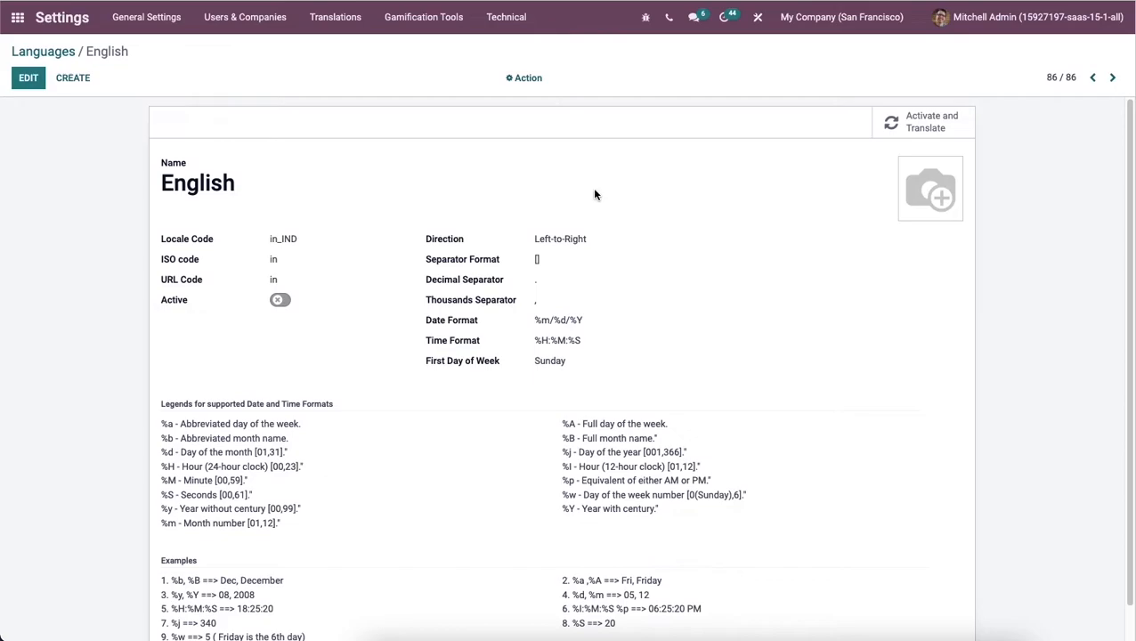
mouse_move(932, 122)
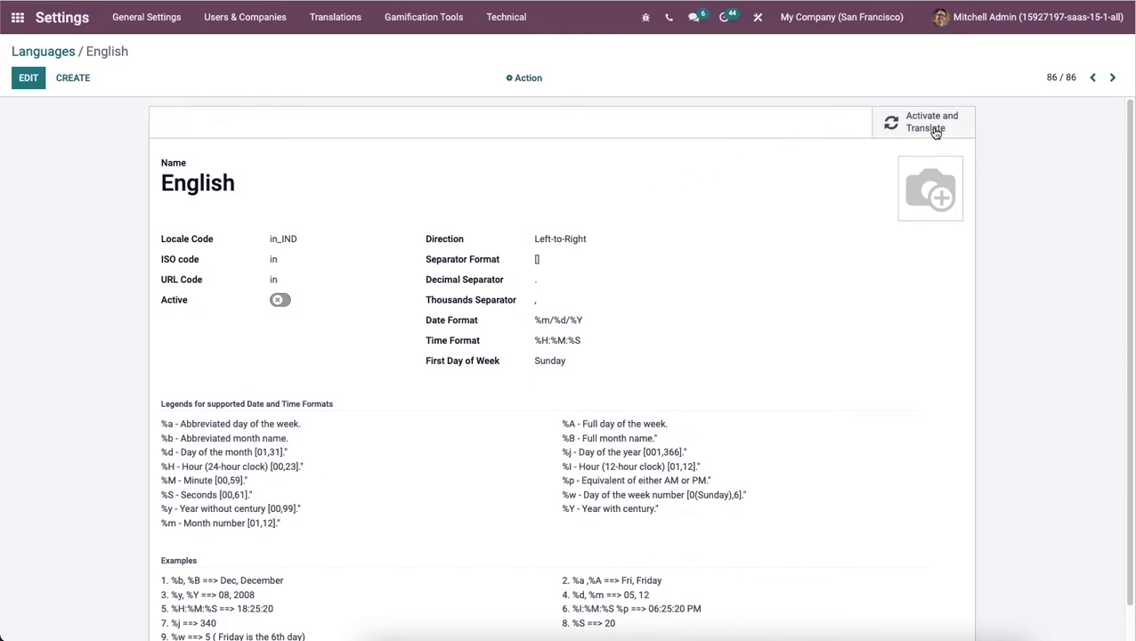
left_click(932, 122)
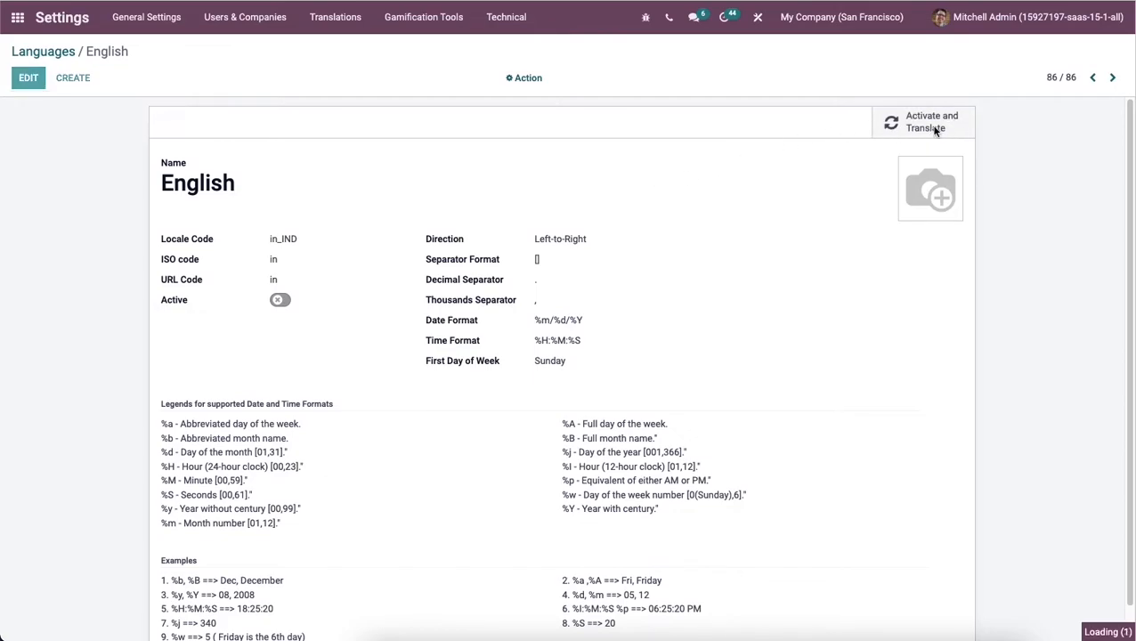
Step: Add English with Overwrite Existing Terms ticked and no websites selected
left_click(924, 122)
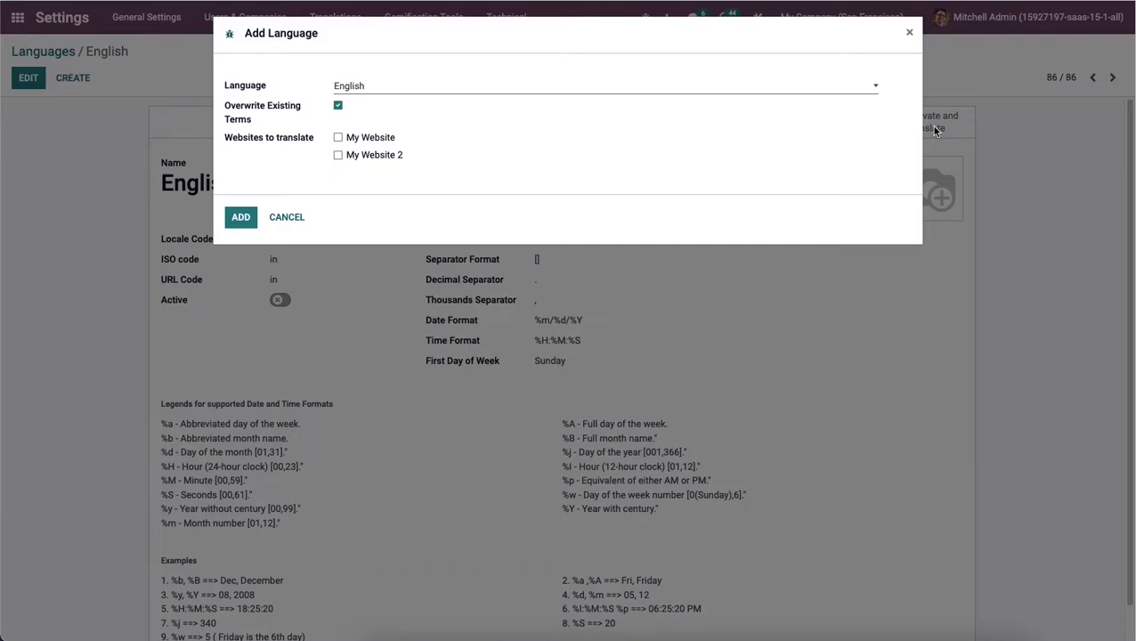
mouse_move(624, 7)
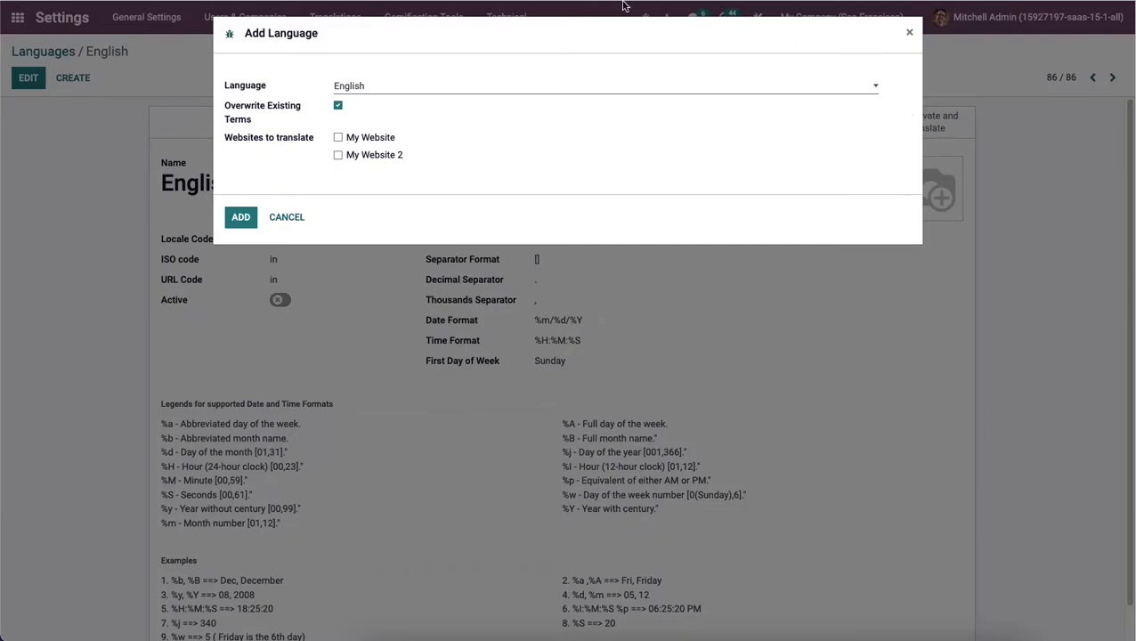
mouse_move(380, 173)
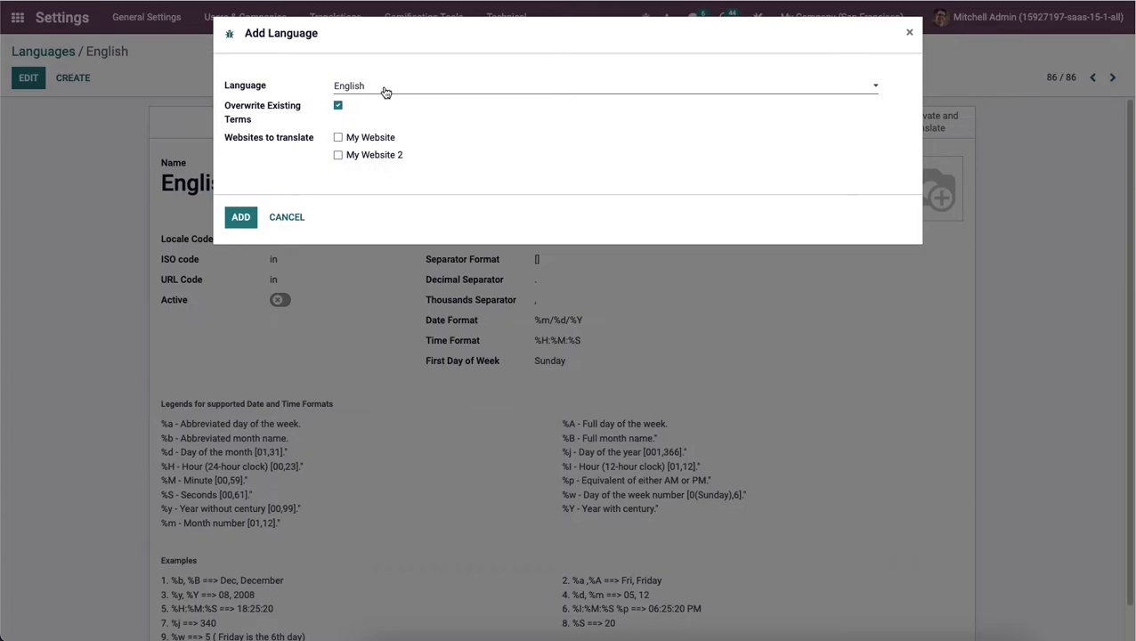
left_click(606, 86)
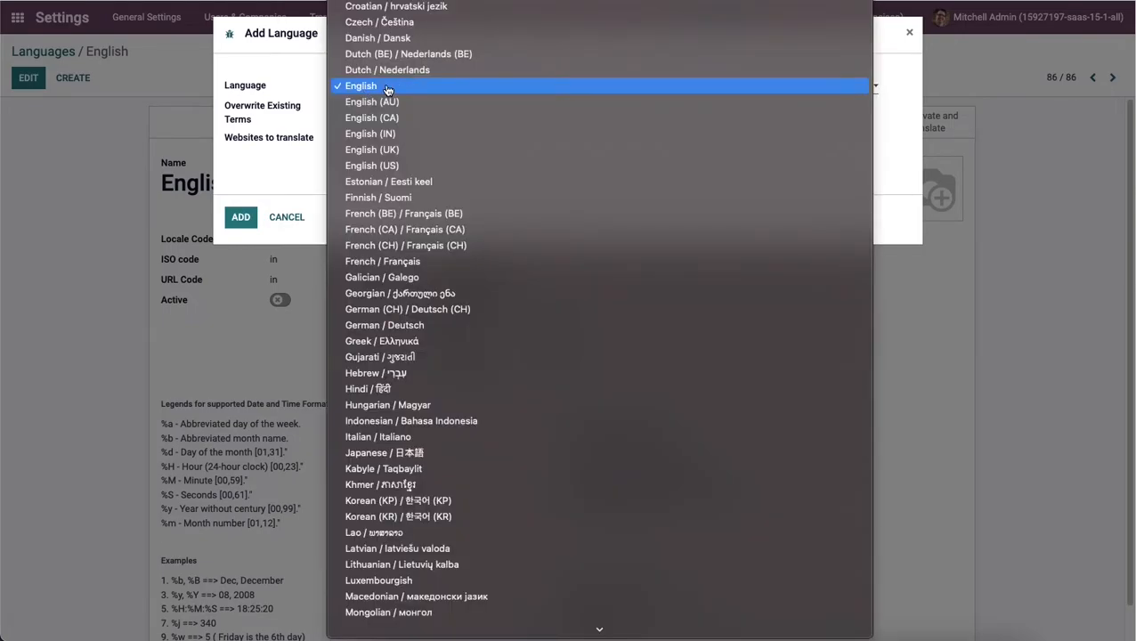
left_click(361, 85)
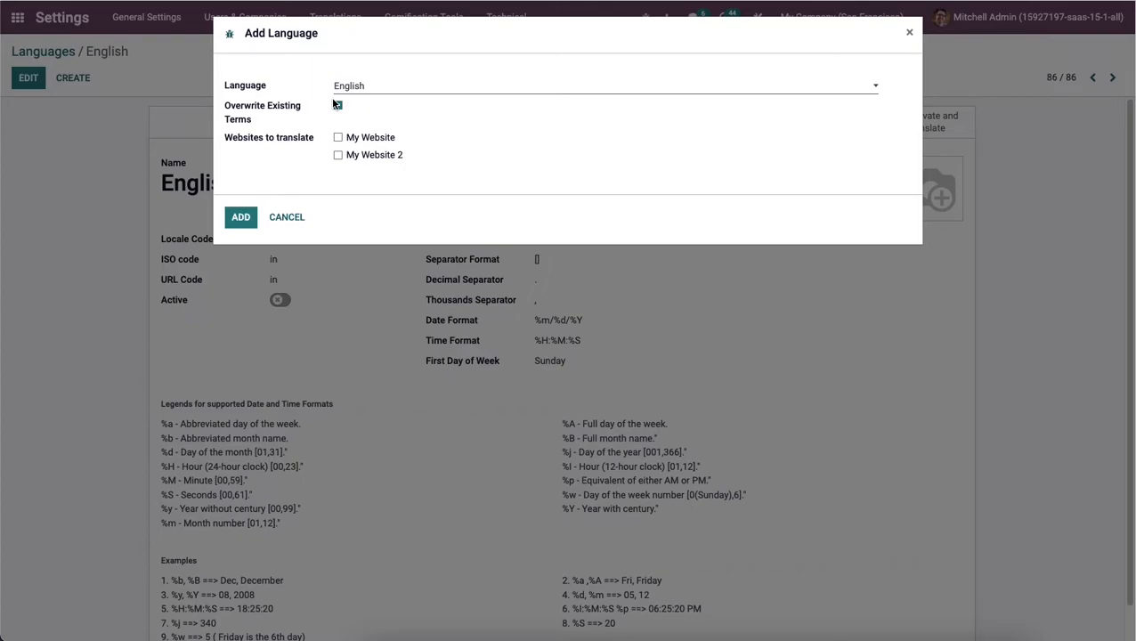
left_click(339, 105)
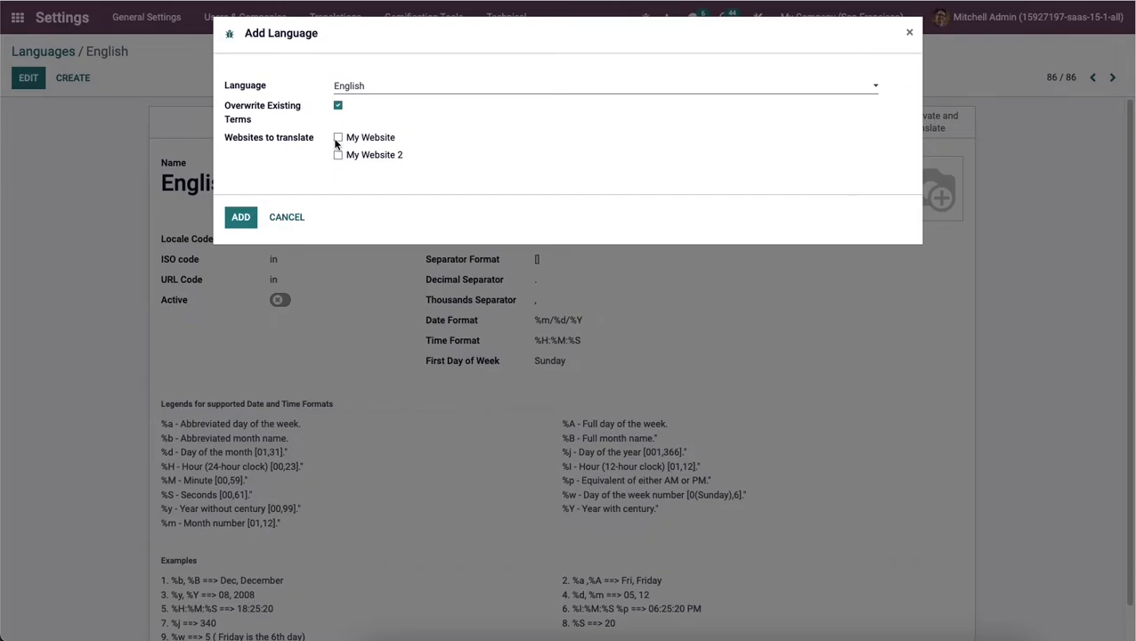
mouse_move(240, 217)
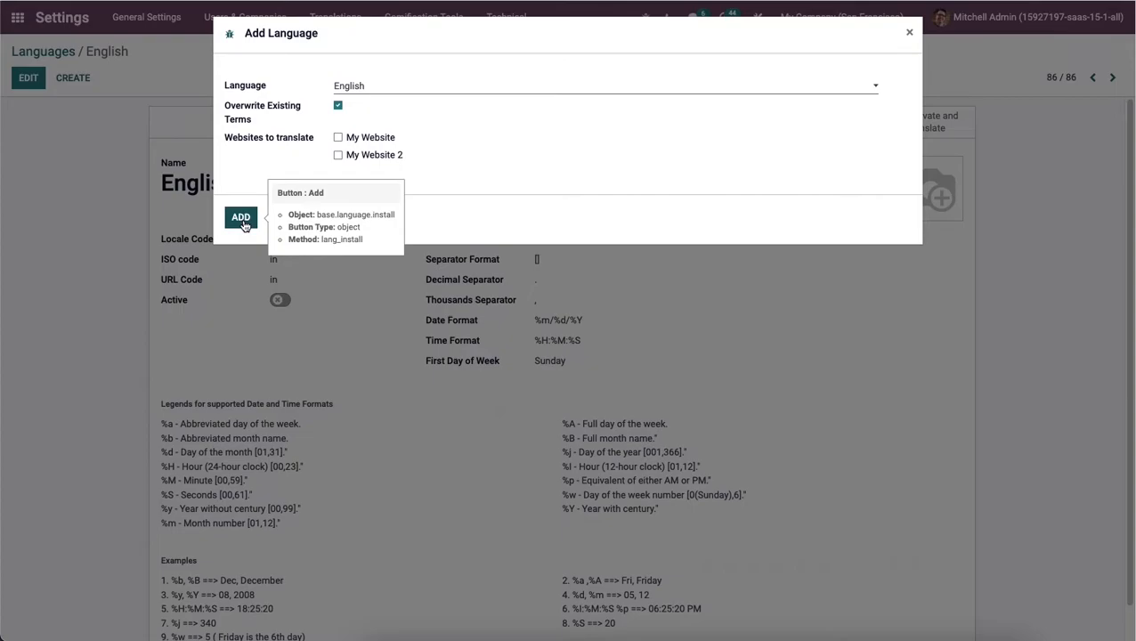
left_click(240, 216)
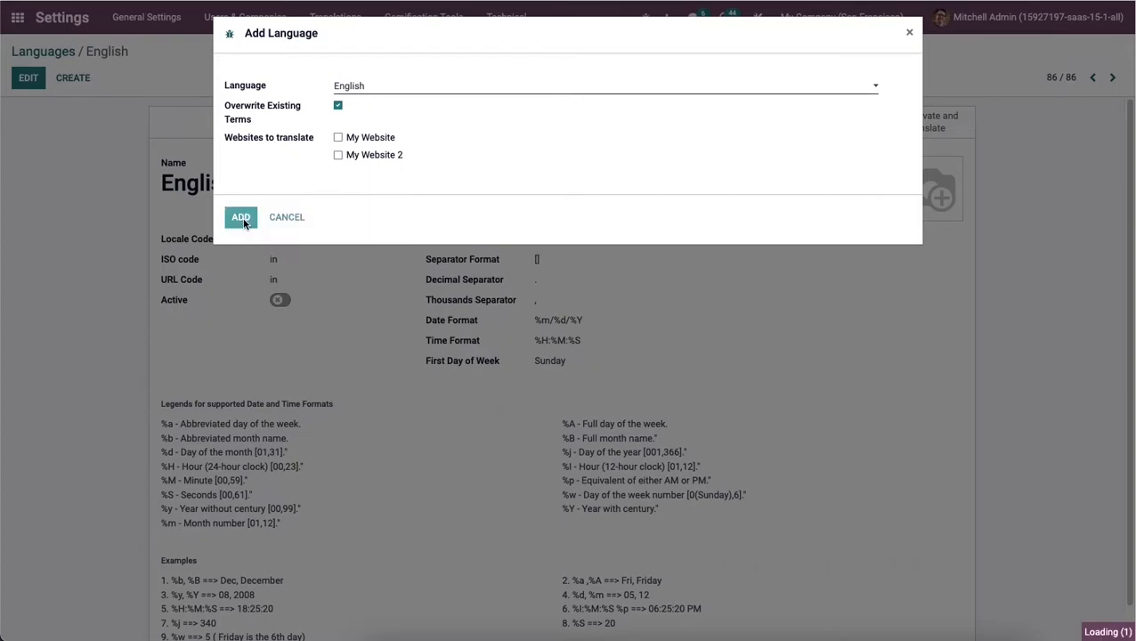
Step: Switch the interface to English (in_IND) and close the Language Pack dialog
left_click(240, 216)
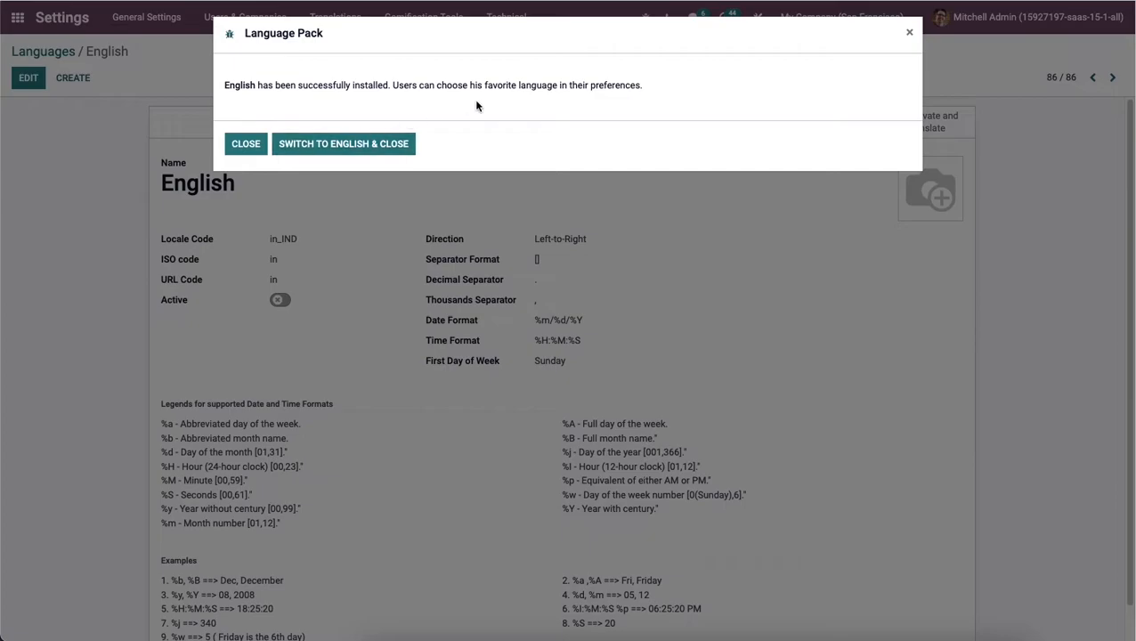
mouse_move(521, 19)
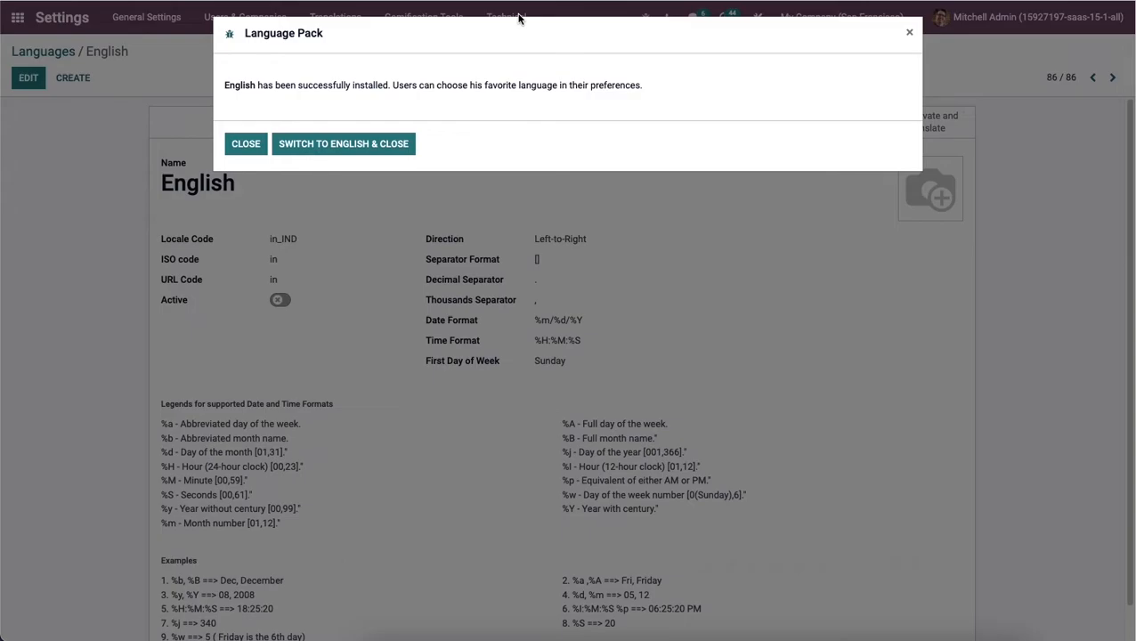
mouse_move(307, 97)
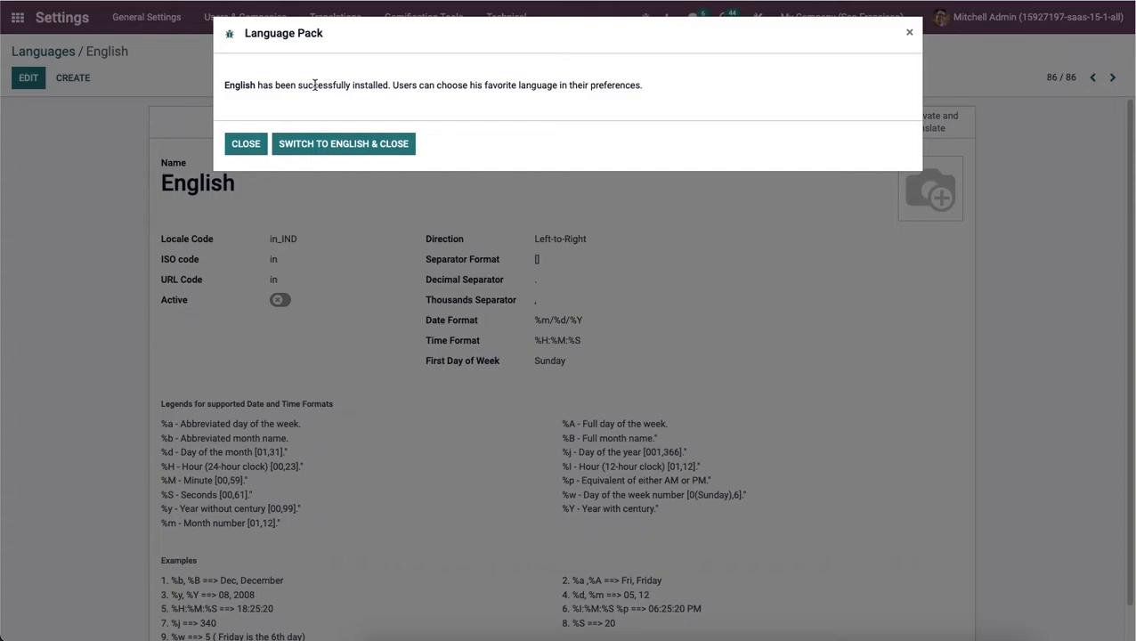
mouse_move(383, 84)
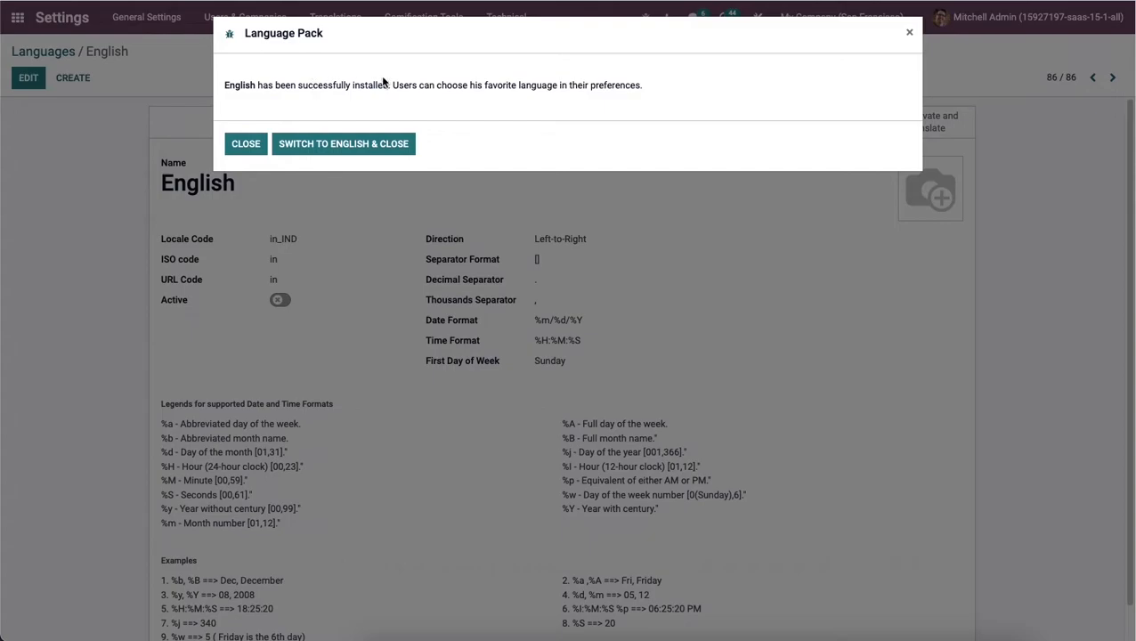
mouse_move(403, 100)
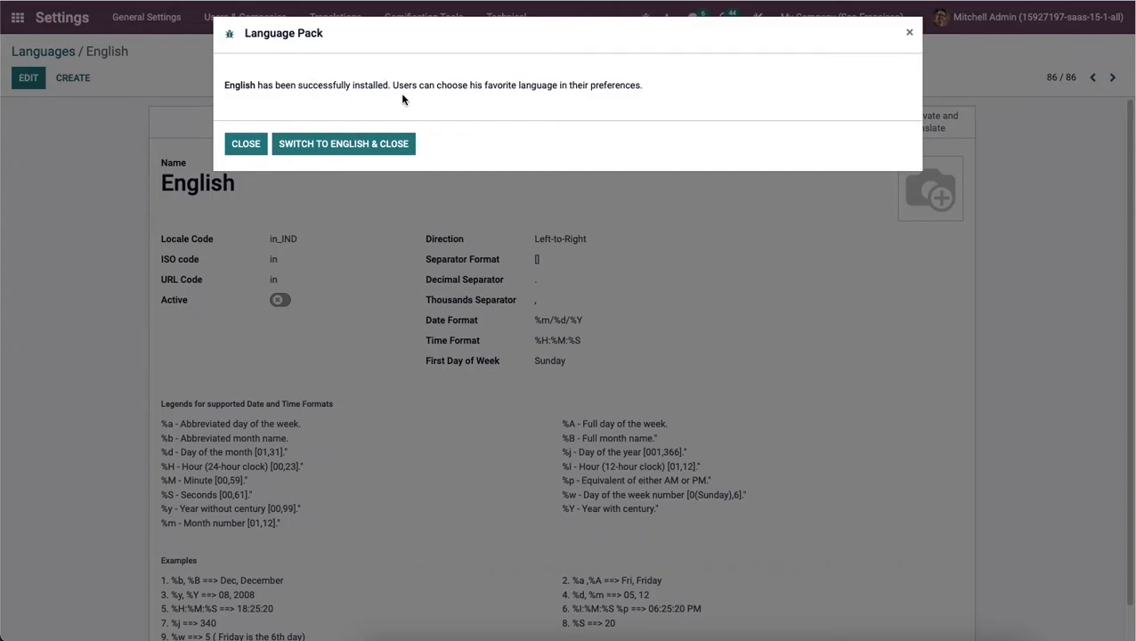
mouse_move(344, 143)
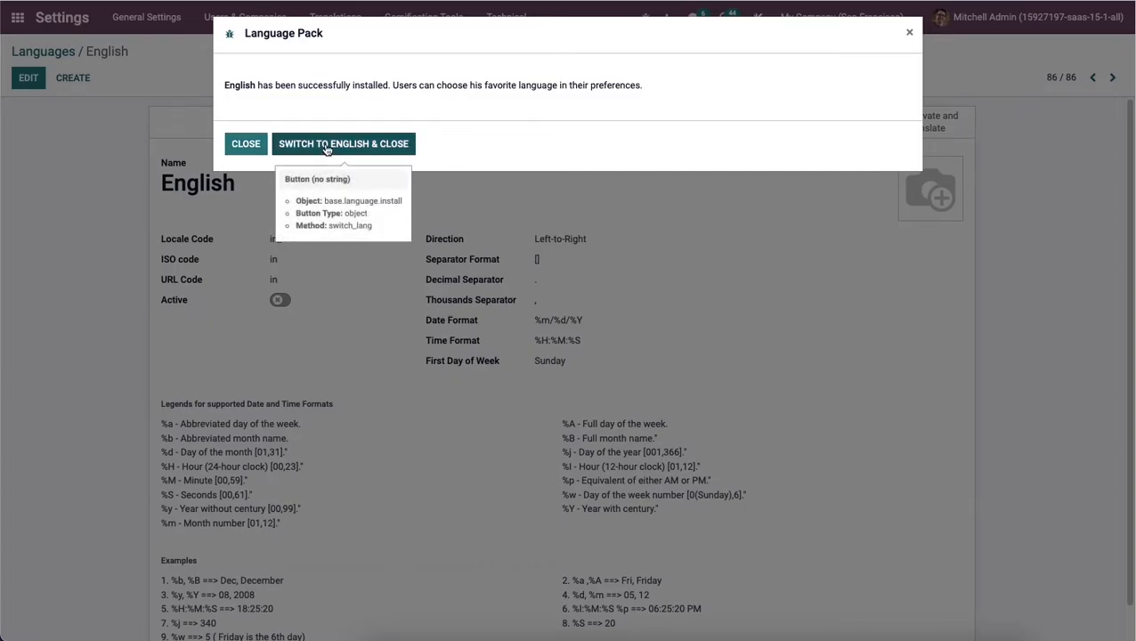
left_click(344, 144)
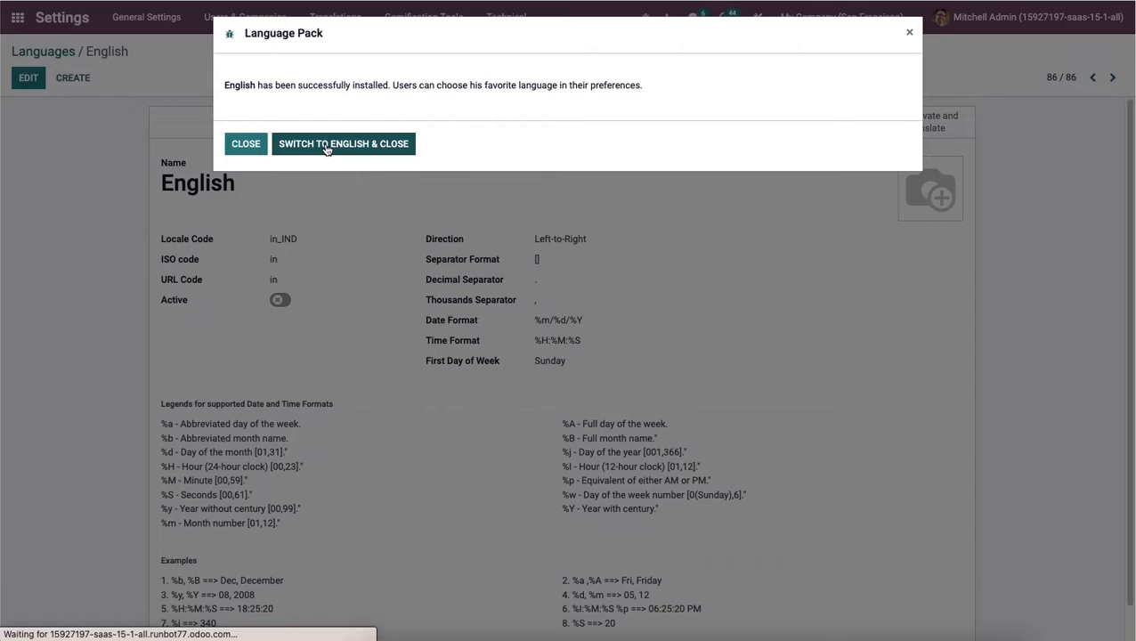
left_click(246, 144)
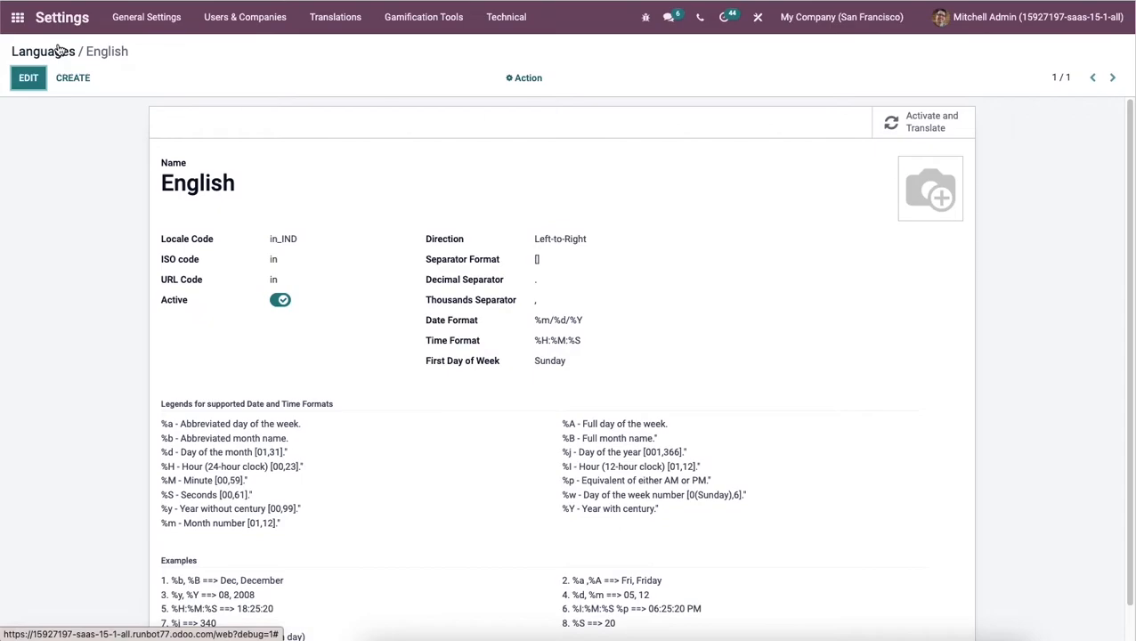
Step: Return to the Languages list showing English (in_IND) active, then reach General Settings
left_click(42, 50)
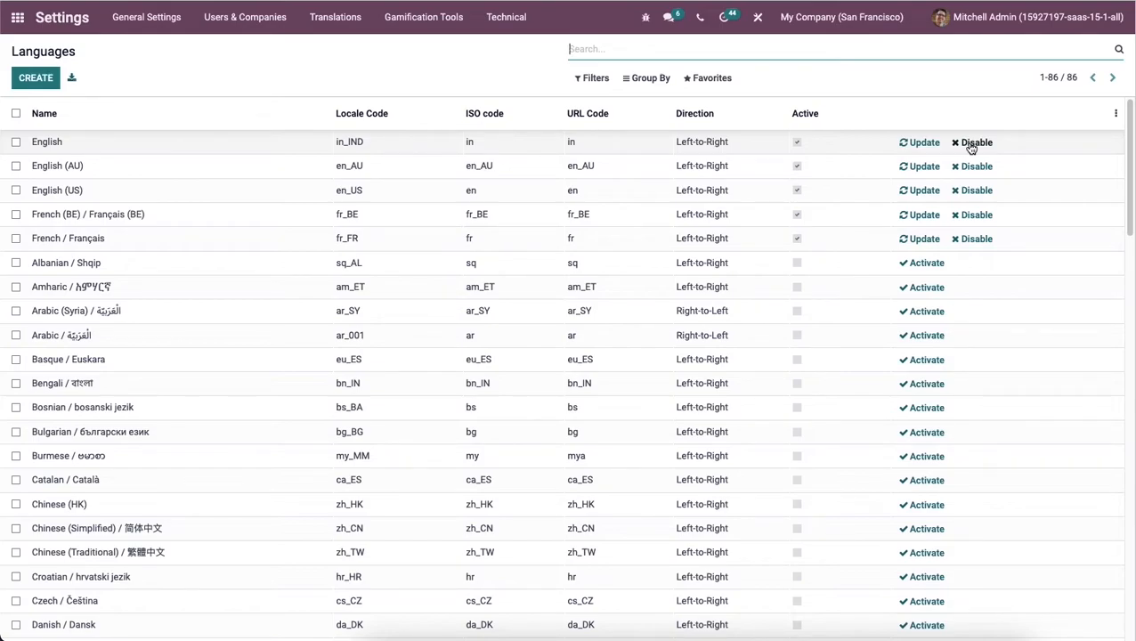
mouse_move(745, 190)
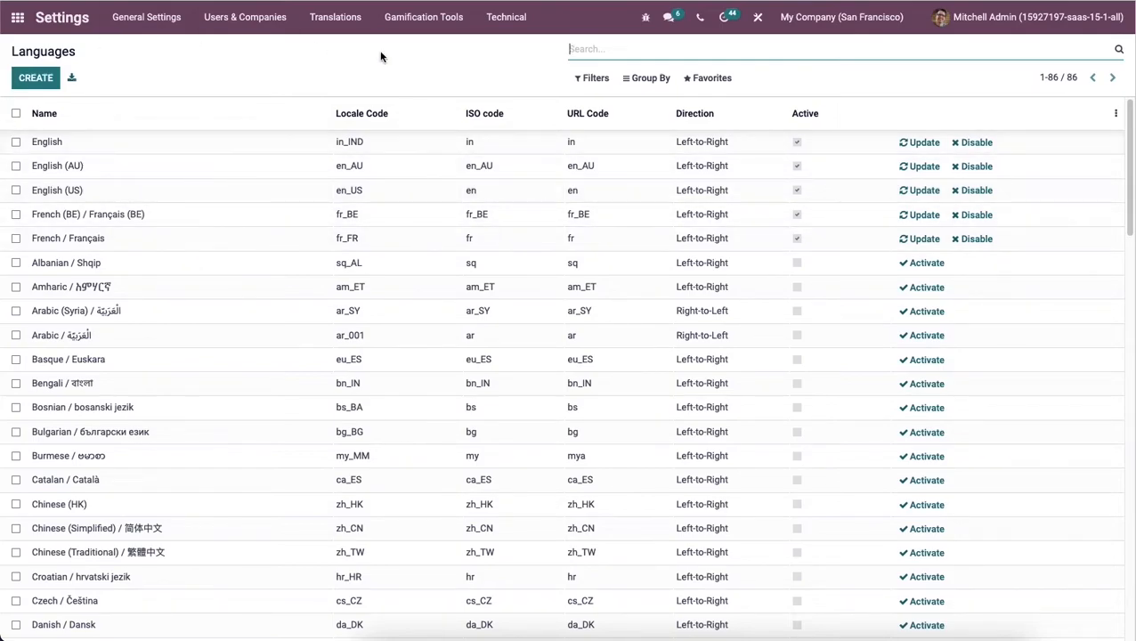
left_click(146, 17)
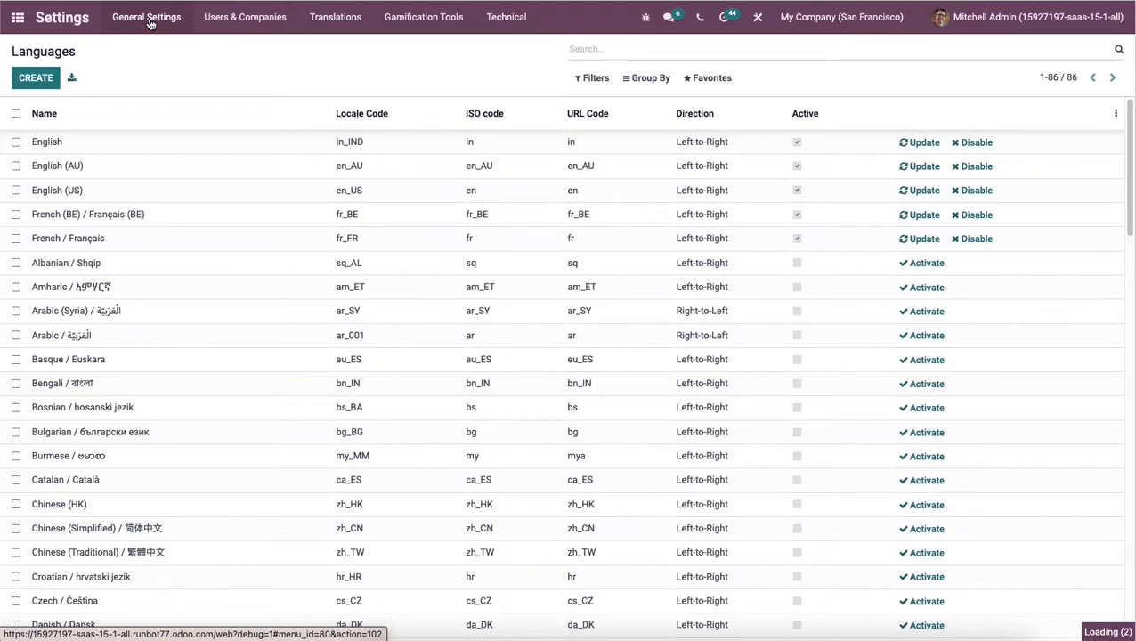
left_click(146, 17)
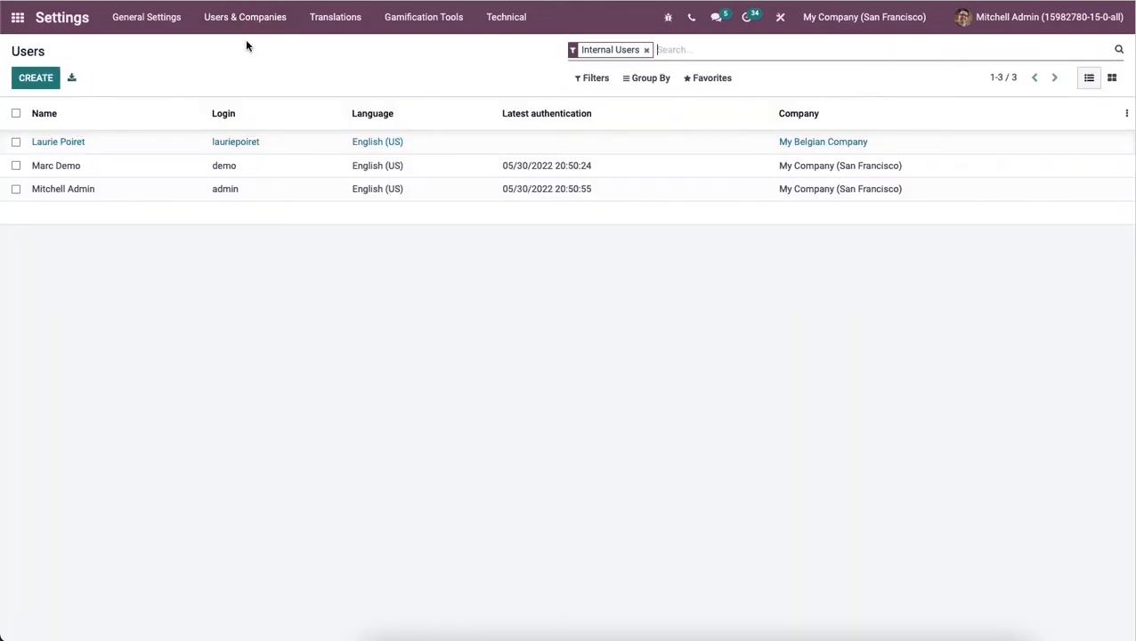
Step: Open the internal Users list and select Marc Demo's user record
left_click(223, 113)
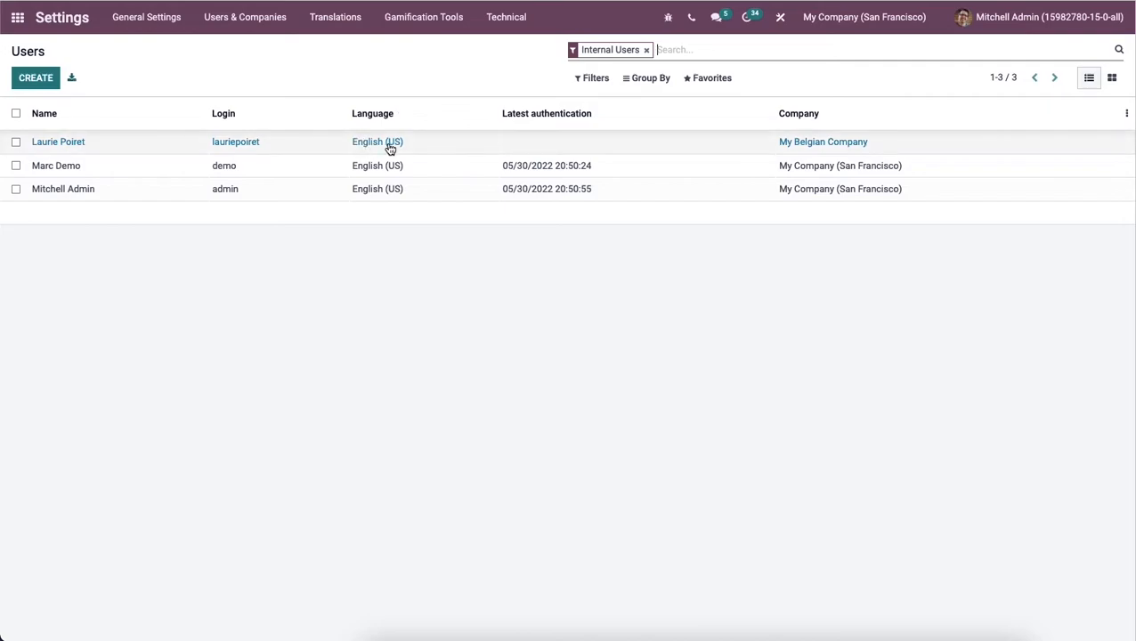
mouse_move(666, 112)
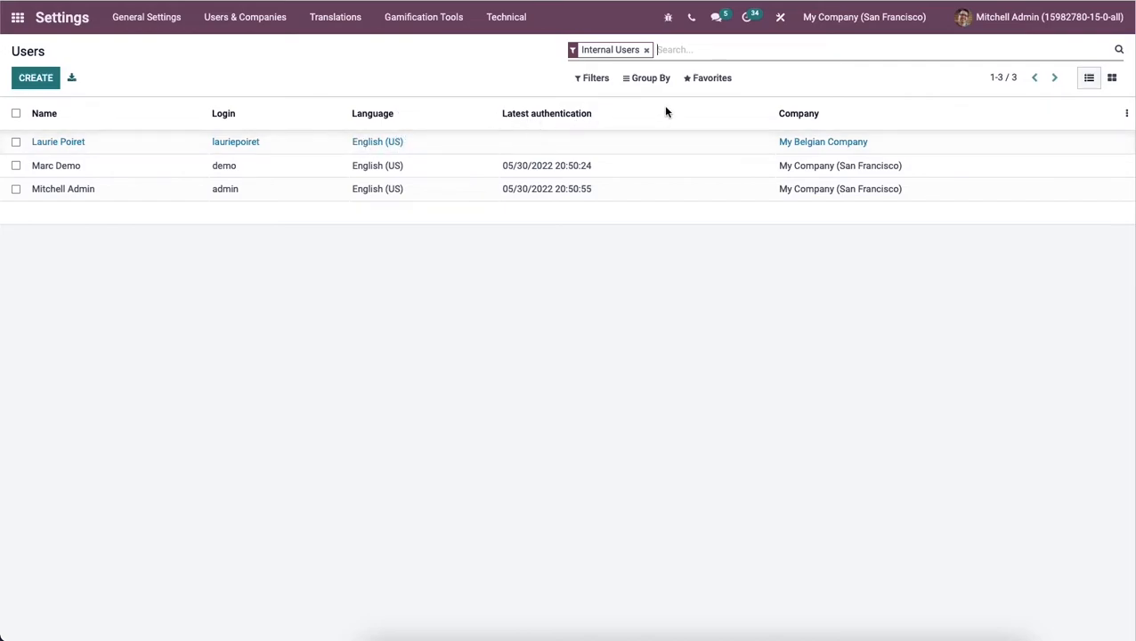
mouse_move(799, 113)
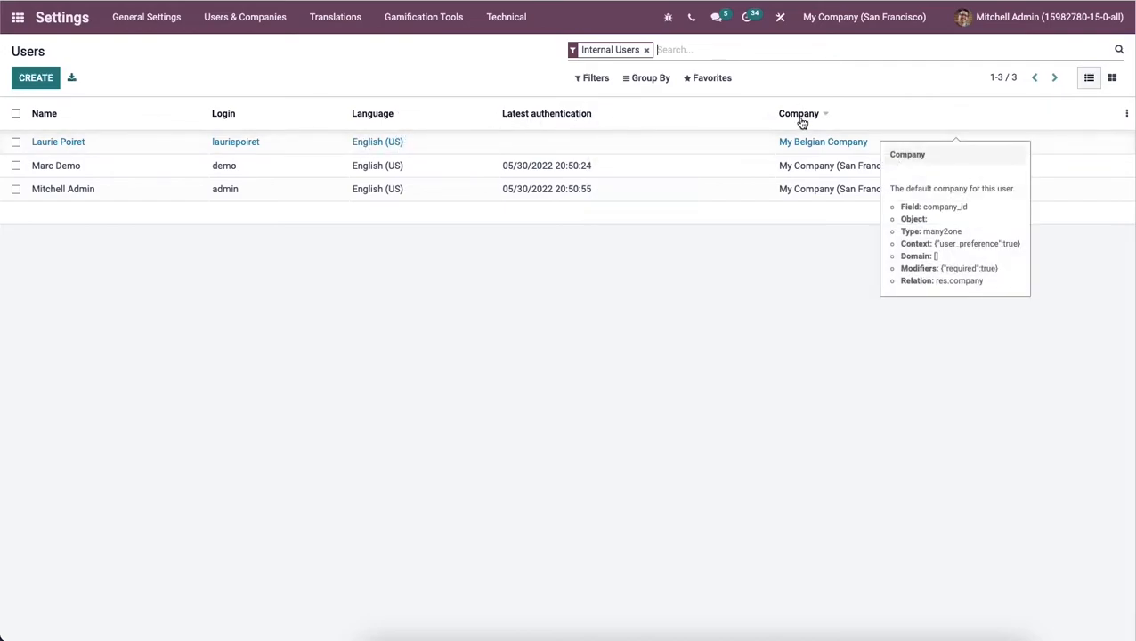
mouse_move(436, 166)
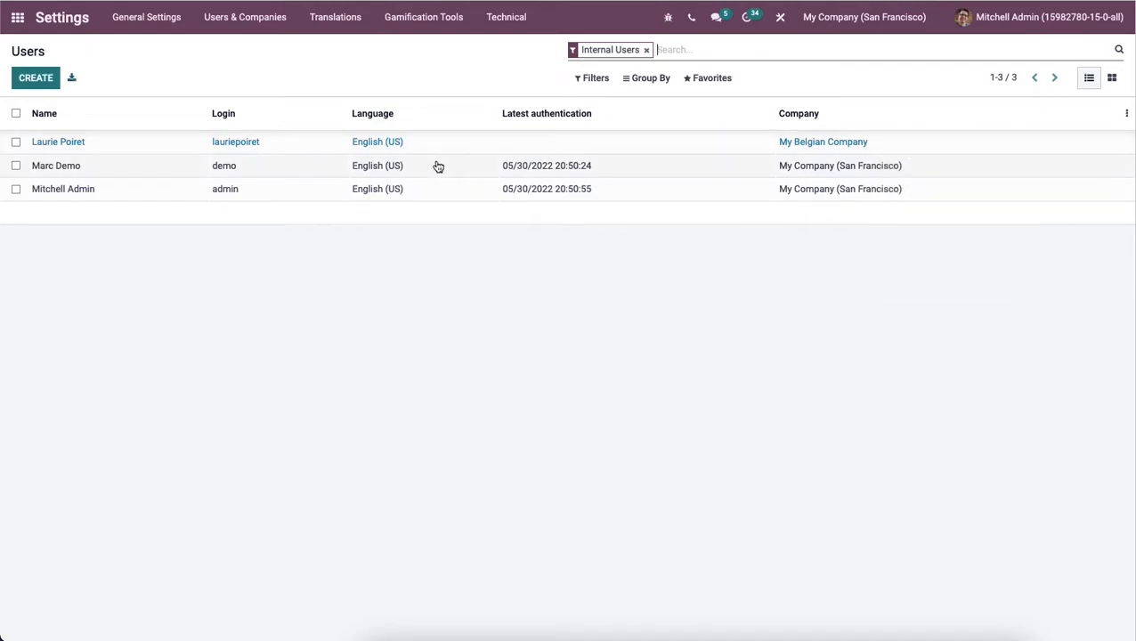
mouse_move(436, 165)
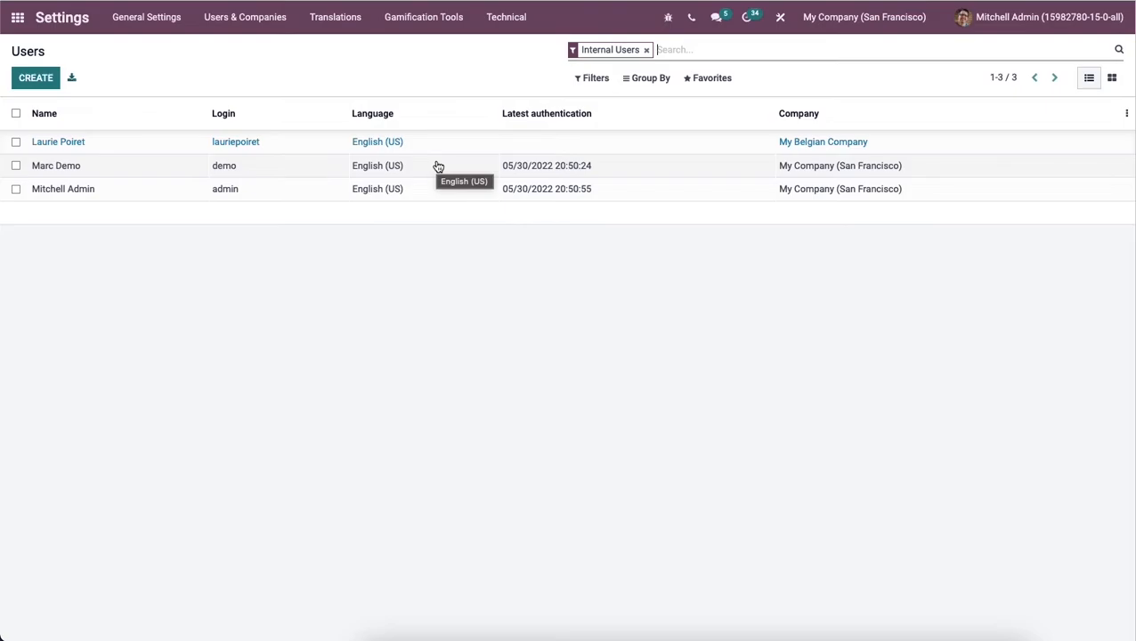
left_click(56, 165)
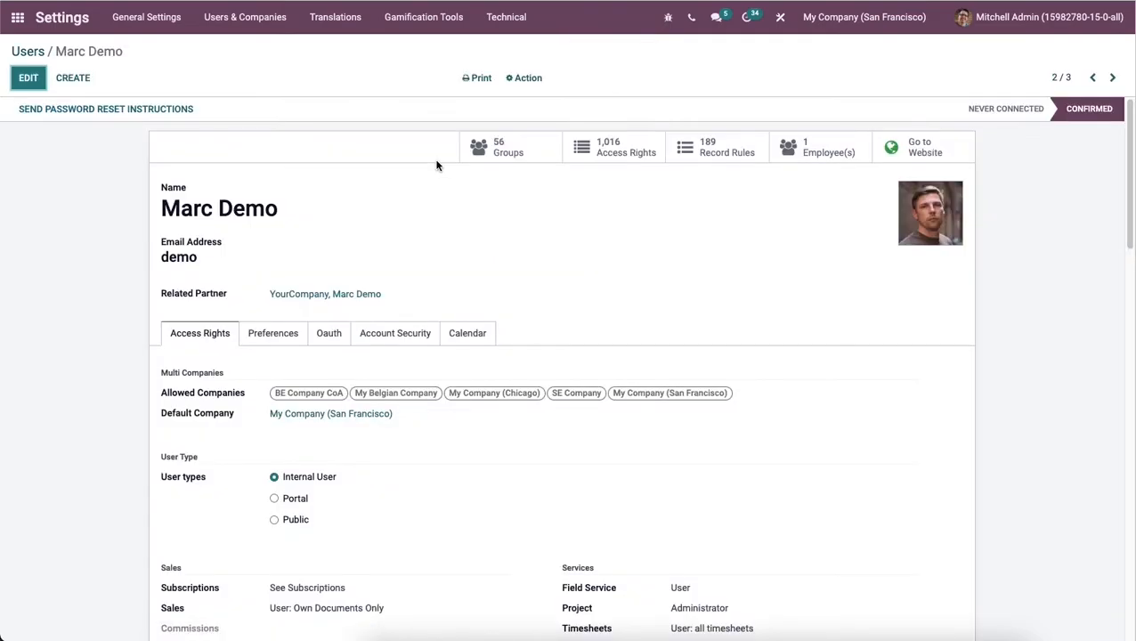
mouse_move(421, 170)
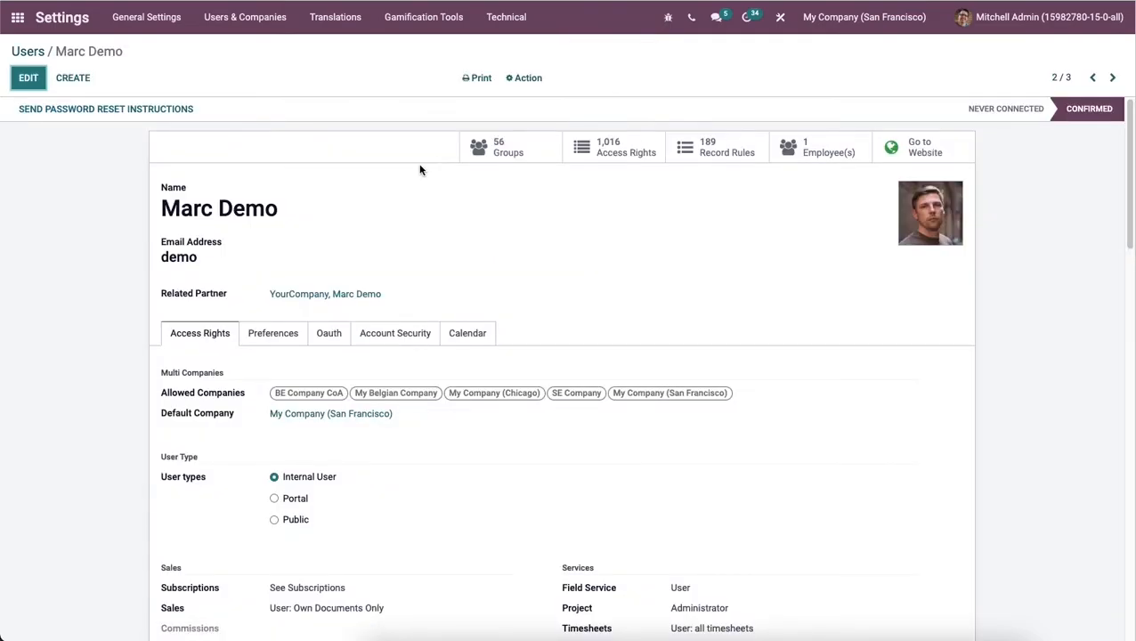
mouse_move(408, 172)
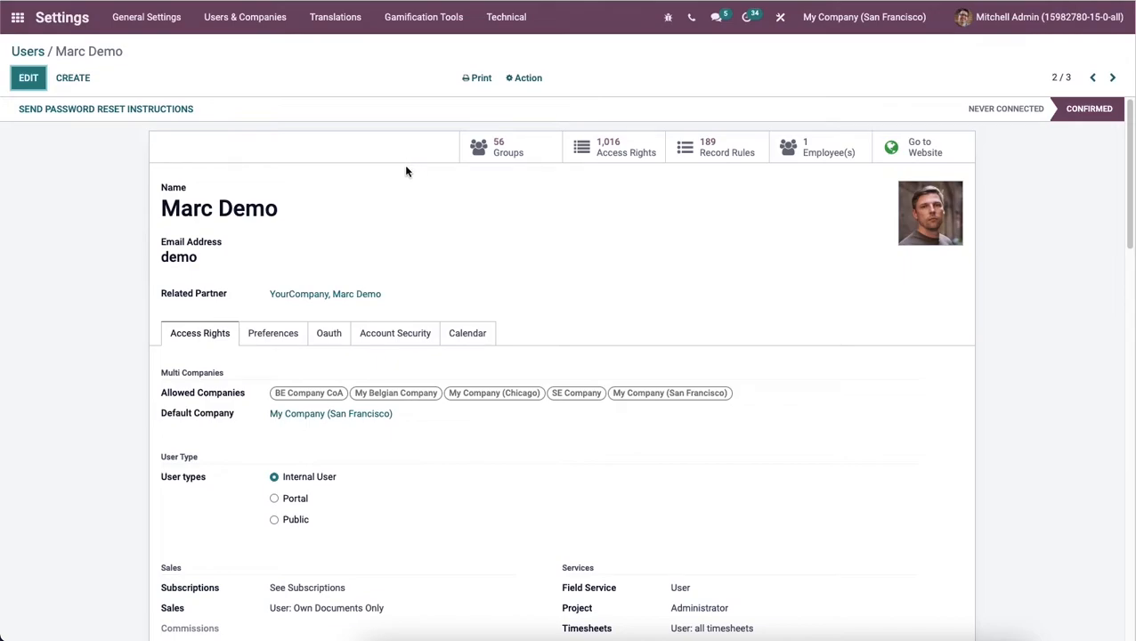
mouse_move(397, 149)
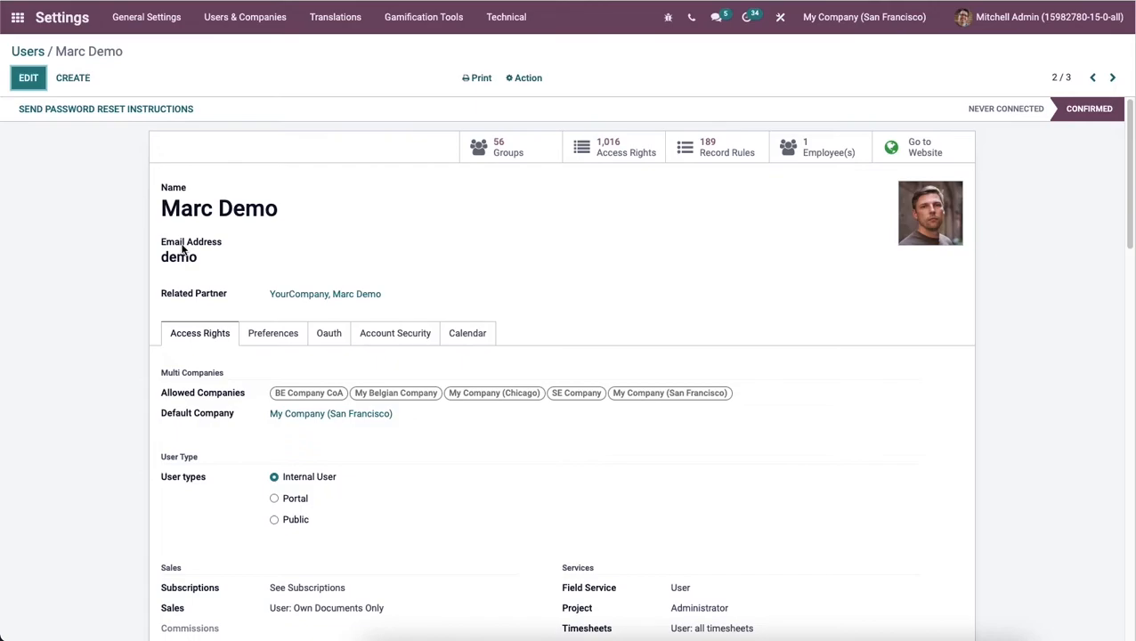
mouse_move(272, 333)
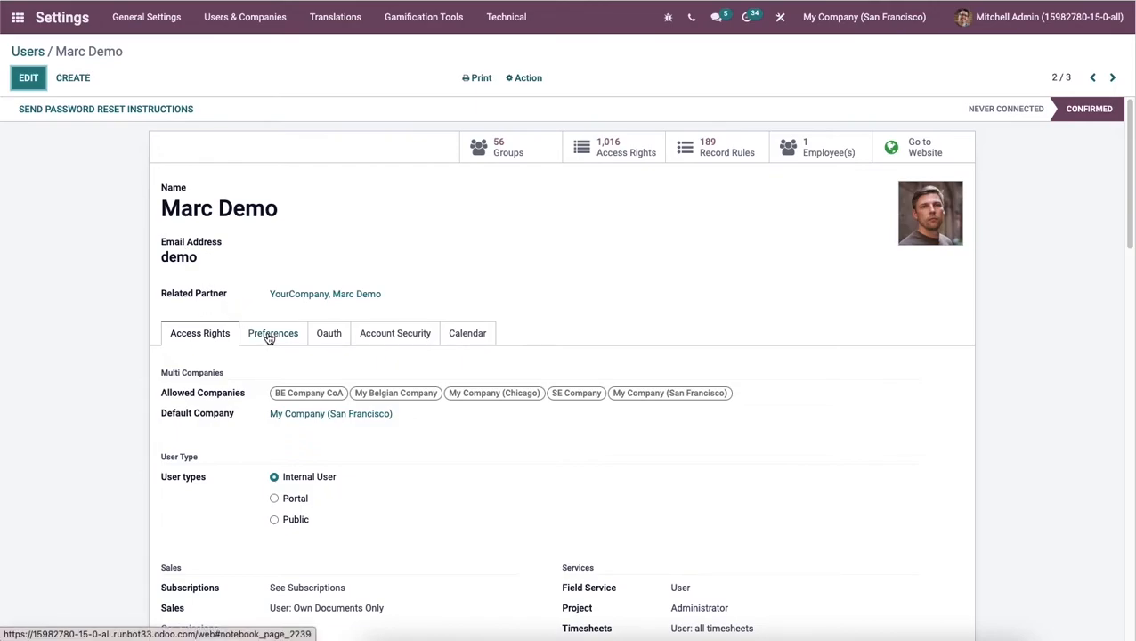
Step: Change Marc Demo's Preferences language to Arabic, save, and return to the users list
left_click(273, 333)
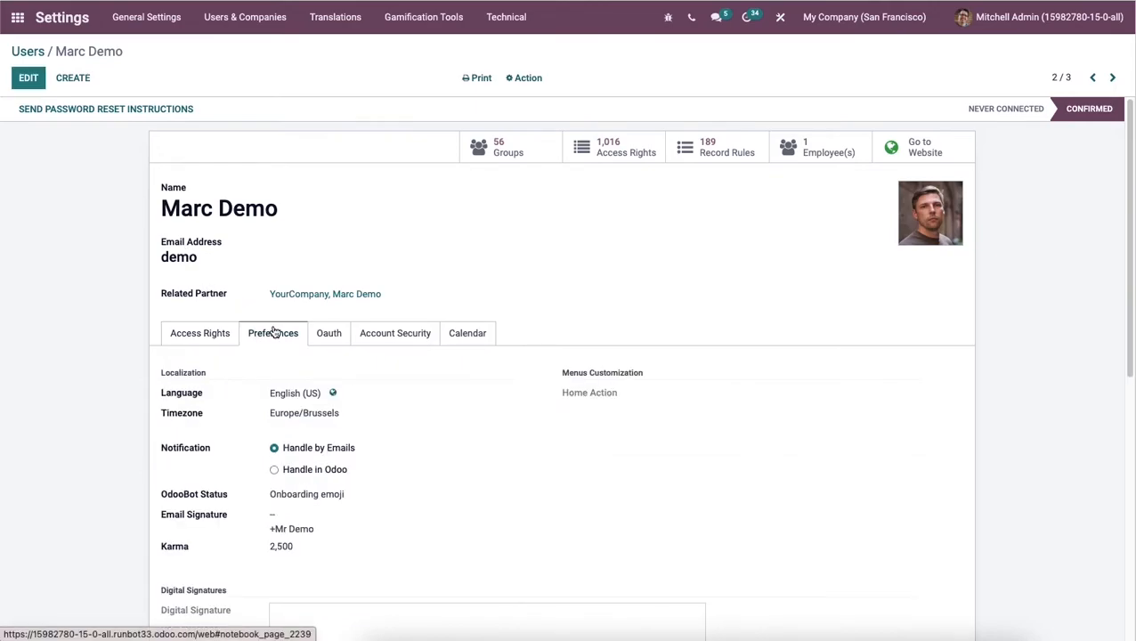
left_click(272, 333)
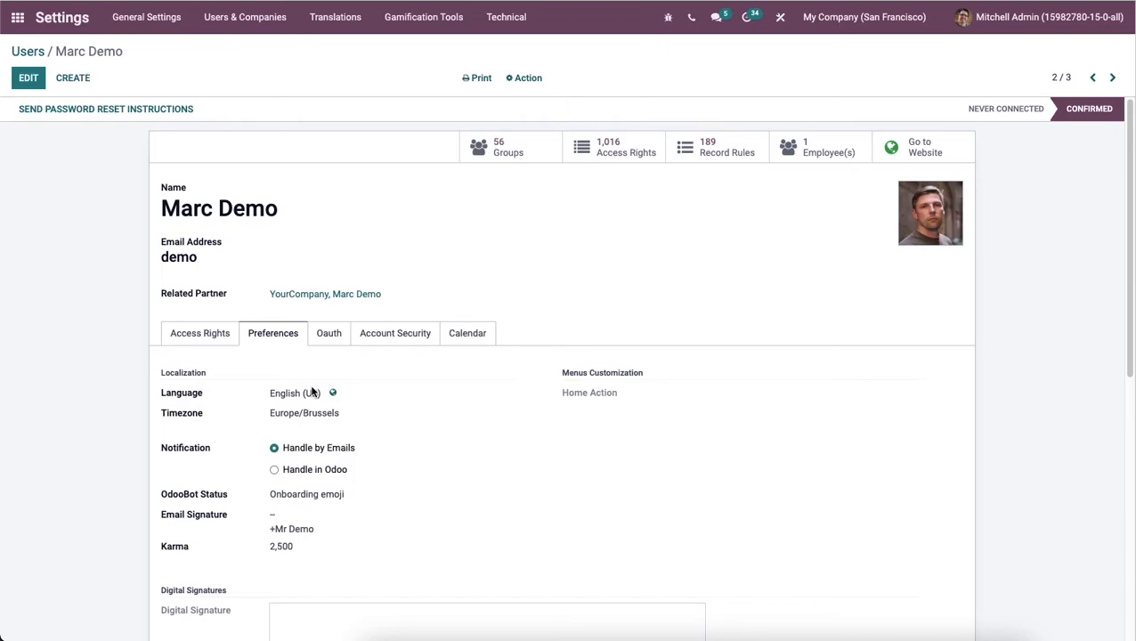
left_click(27, 77)
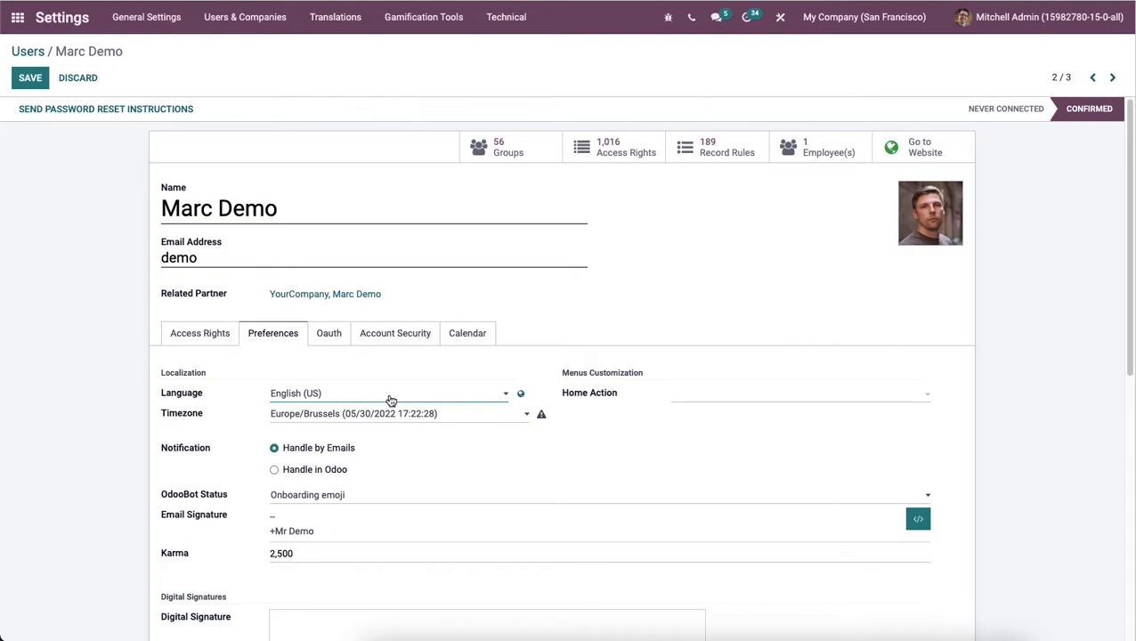
left_click(389, 393)
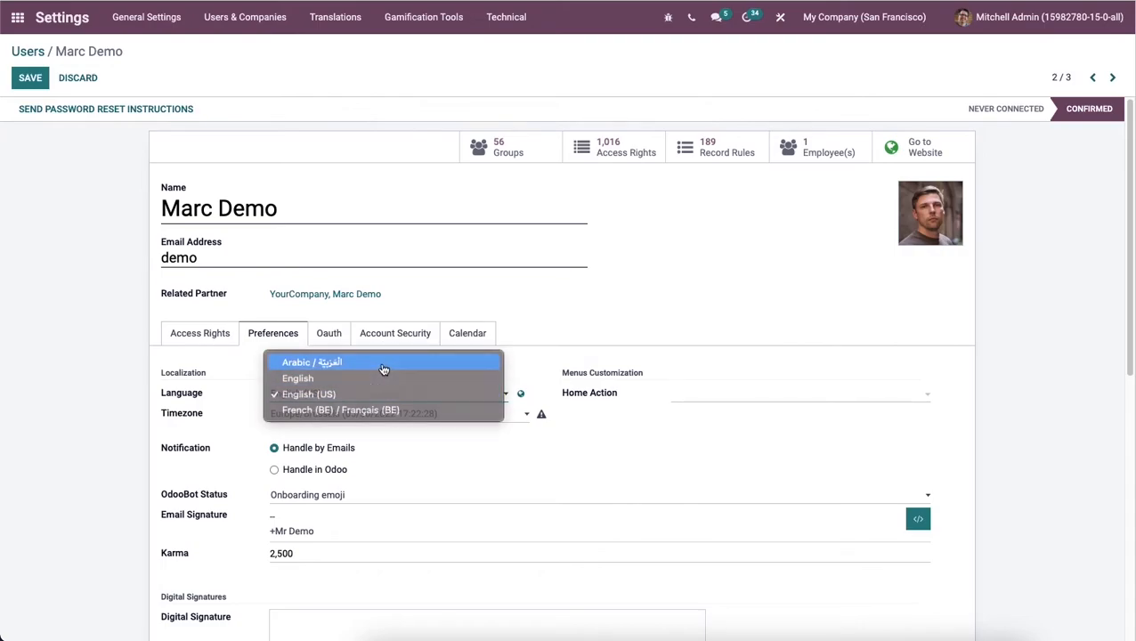
left_click(311, 362)
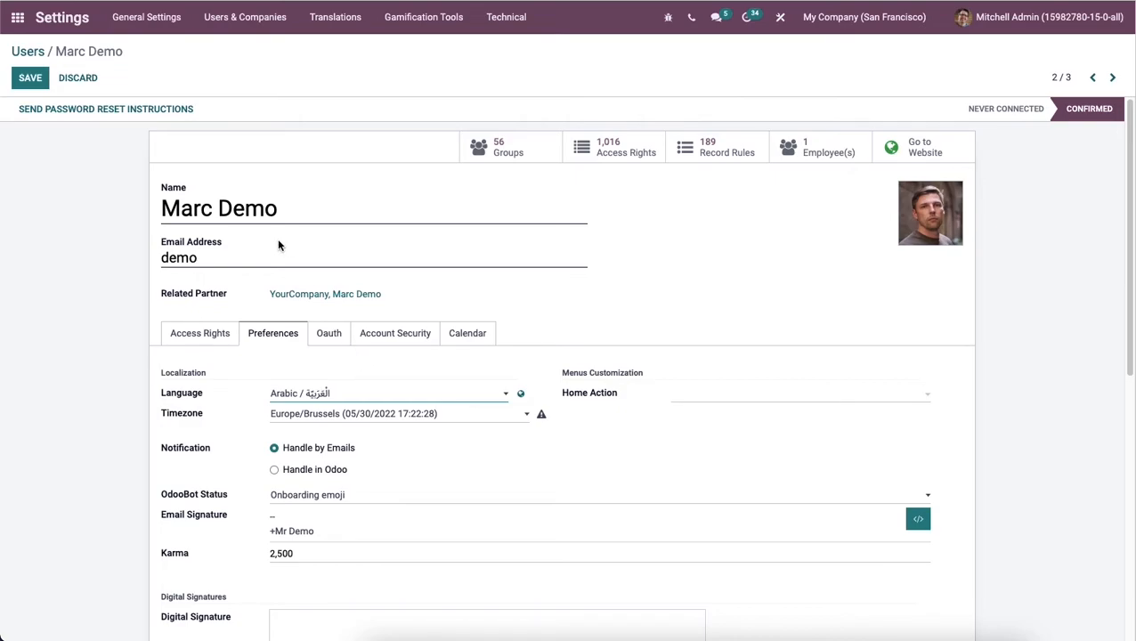
mouse_move(65, 122)
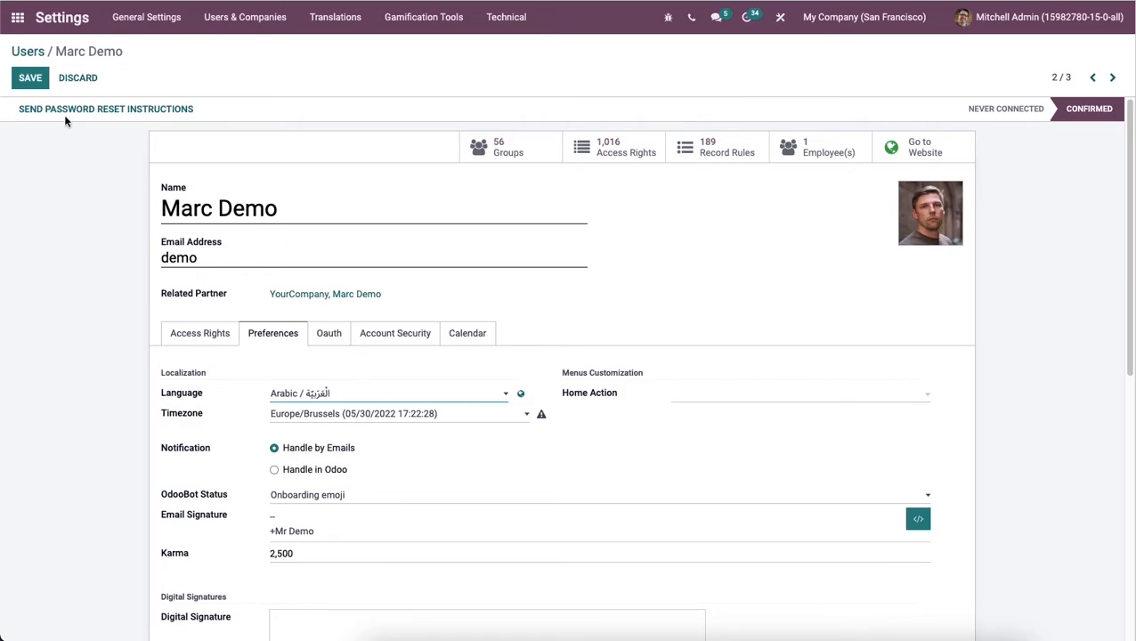
left_click(29, 77)
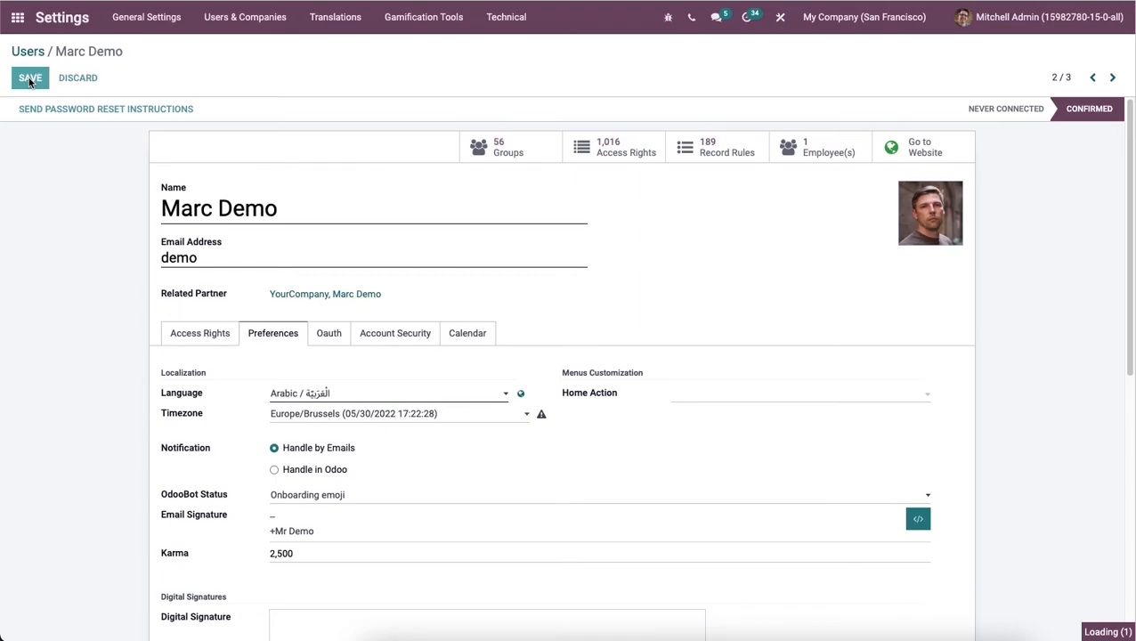
left_click(29, 77)
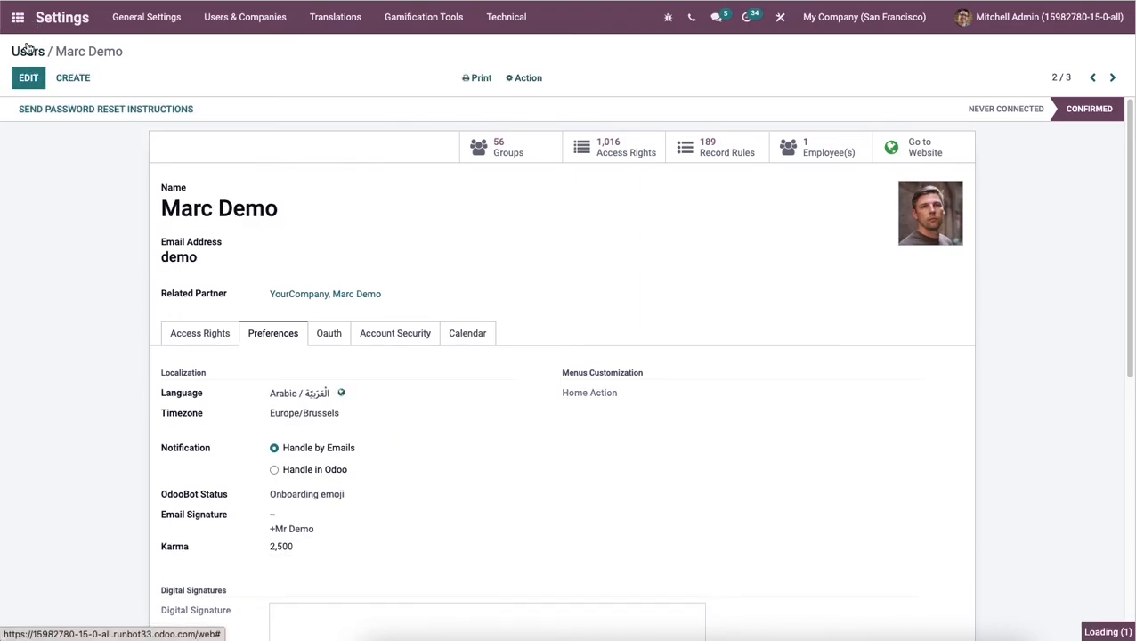
left_click(27, 50)
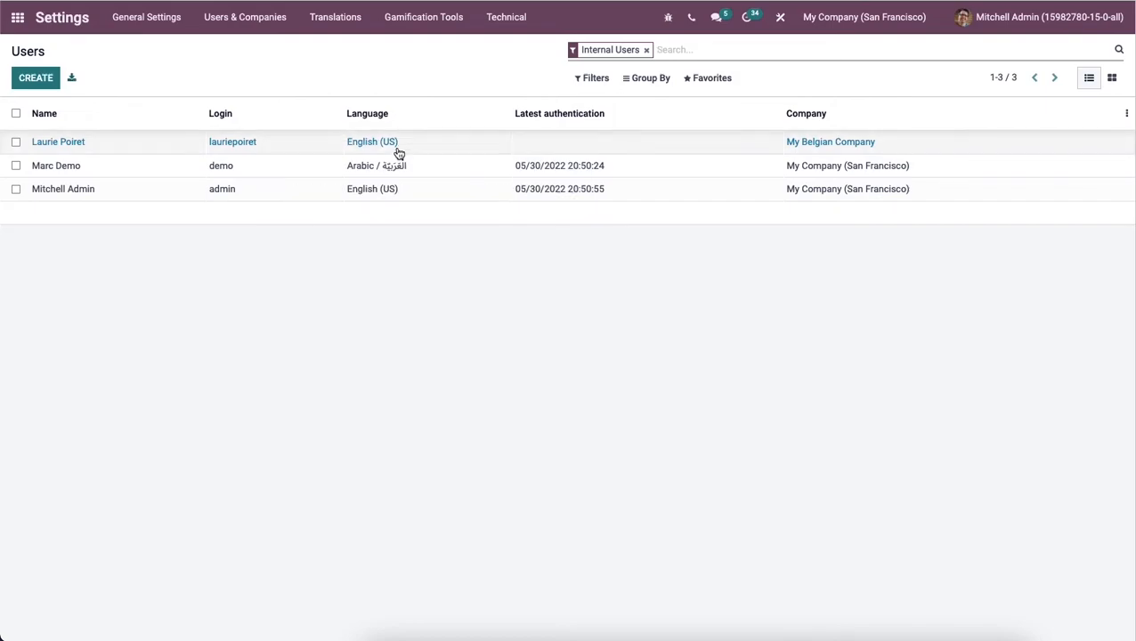
mouse_move(401, 170)
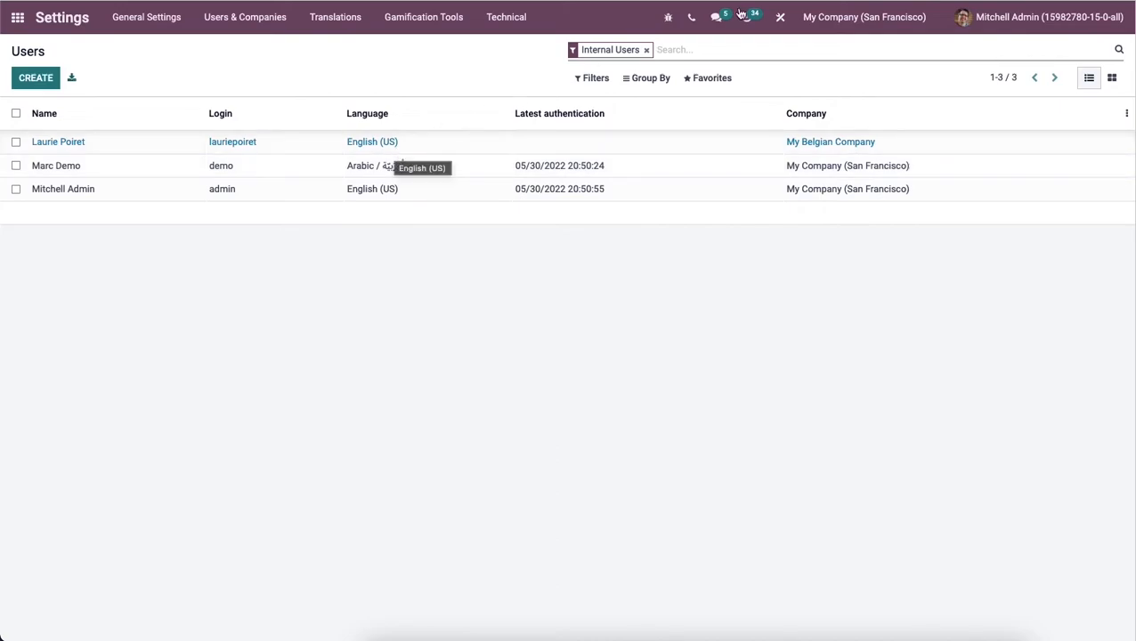
Step: Log out of the admin account to return to the login page
left_click(1039, 16)
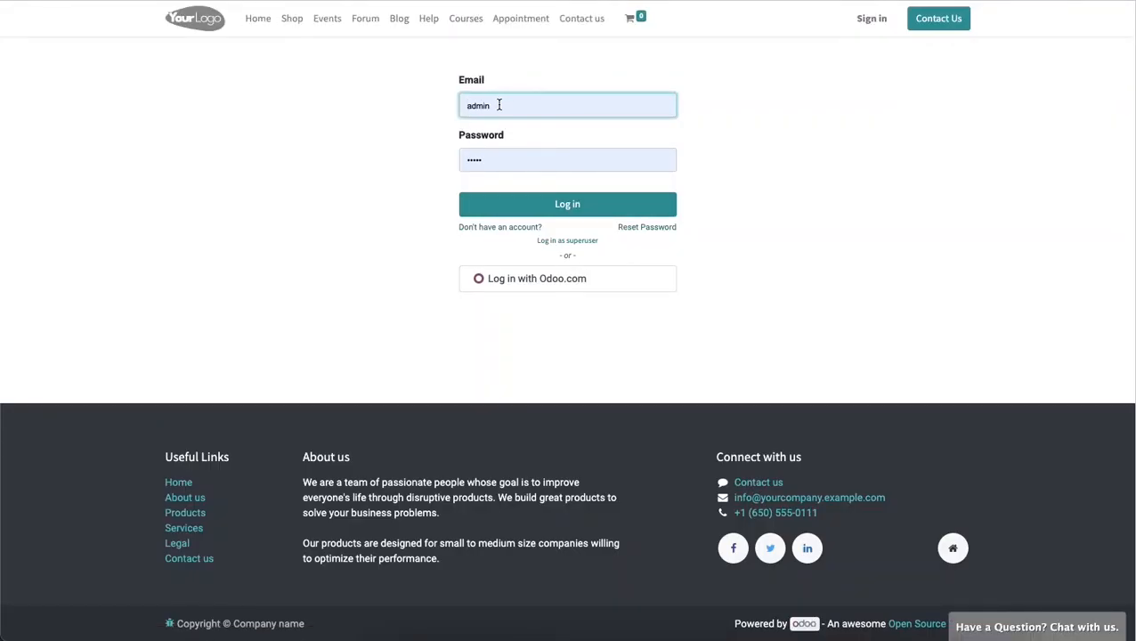
Step: Log in as the demo user with email 'demo' and its password
type("demo")
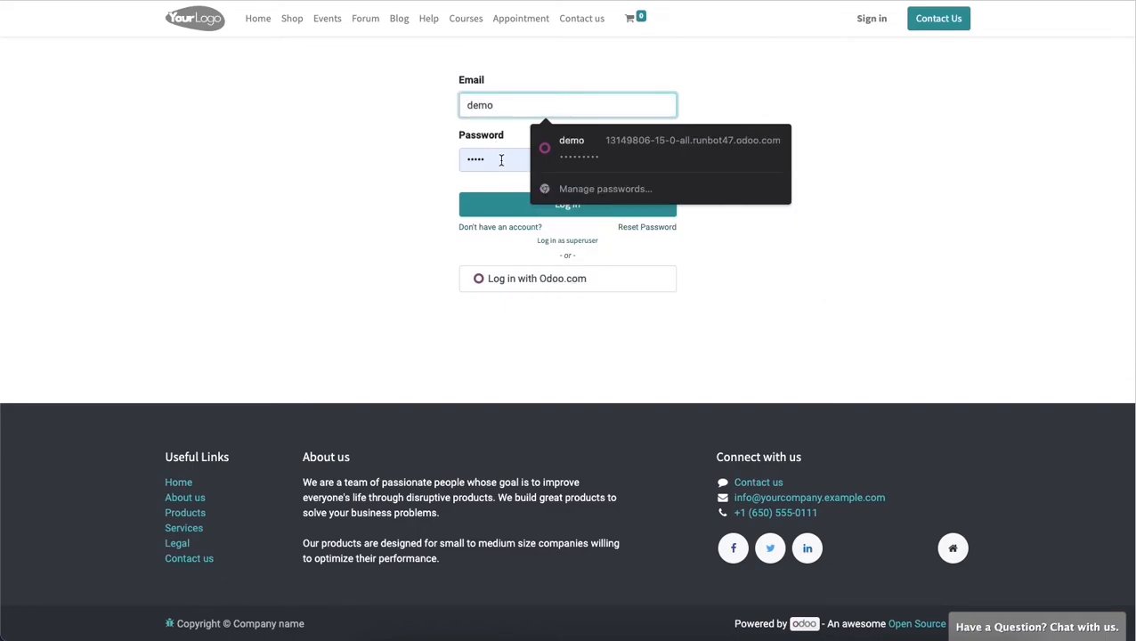
left_click(567, 159)
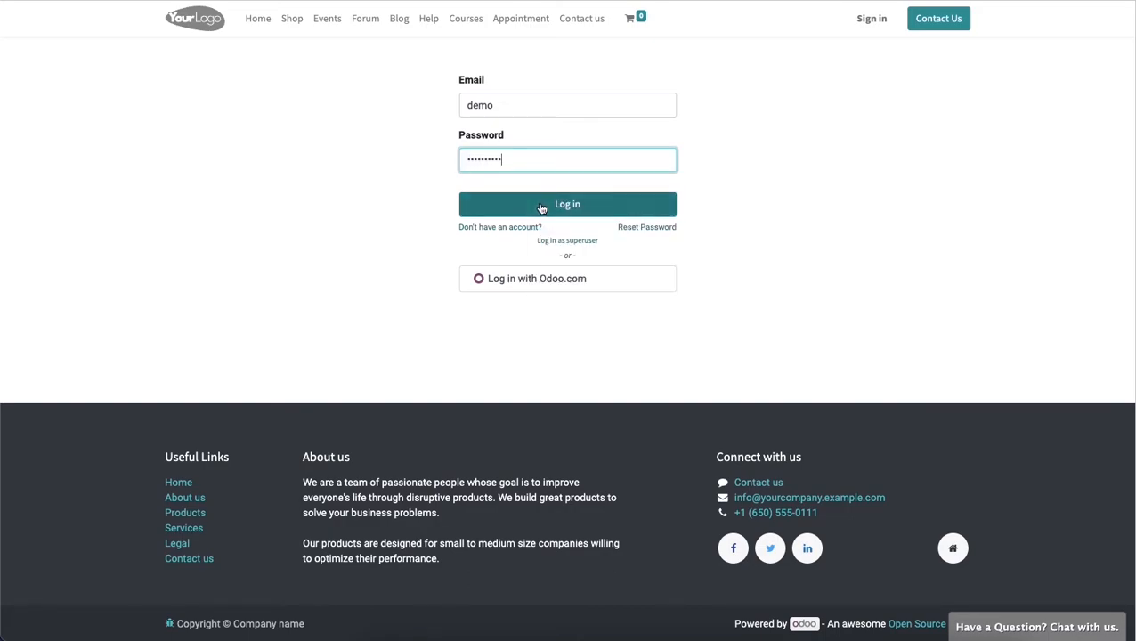
left_click(567, 204)
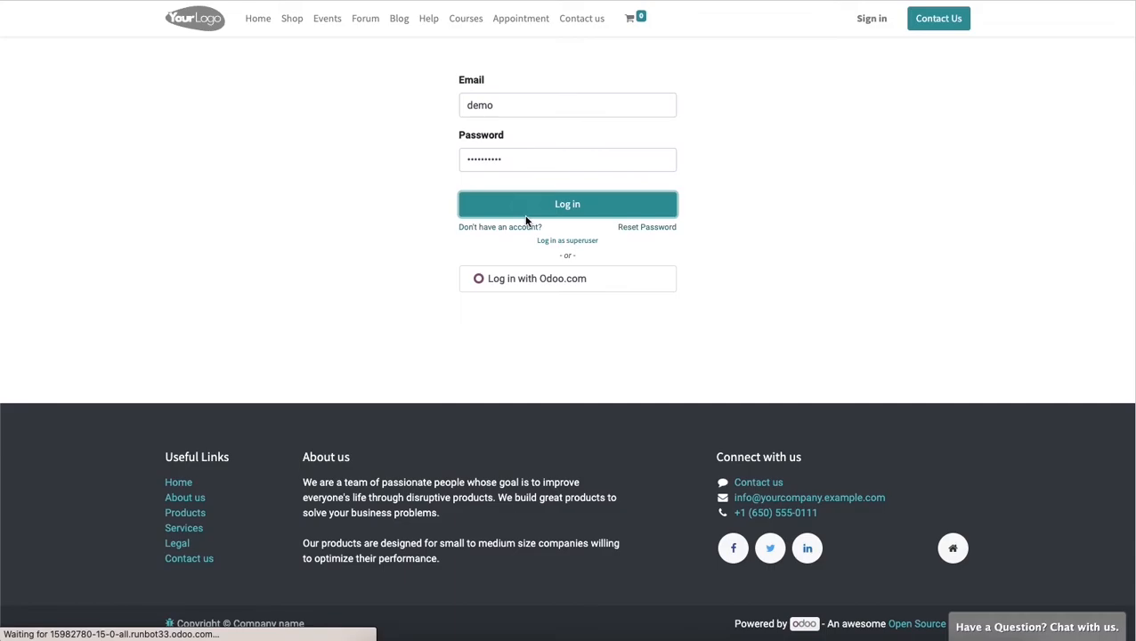
left_click(568, 204)
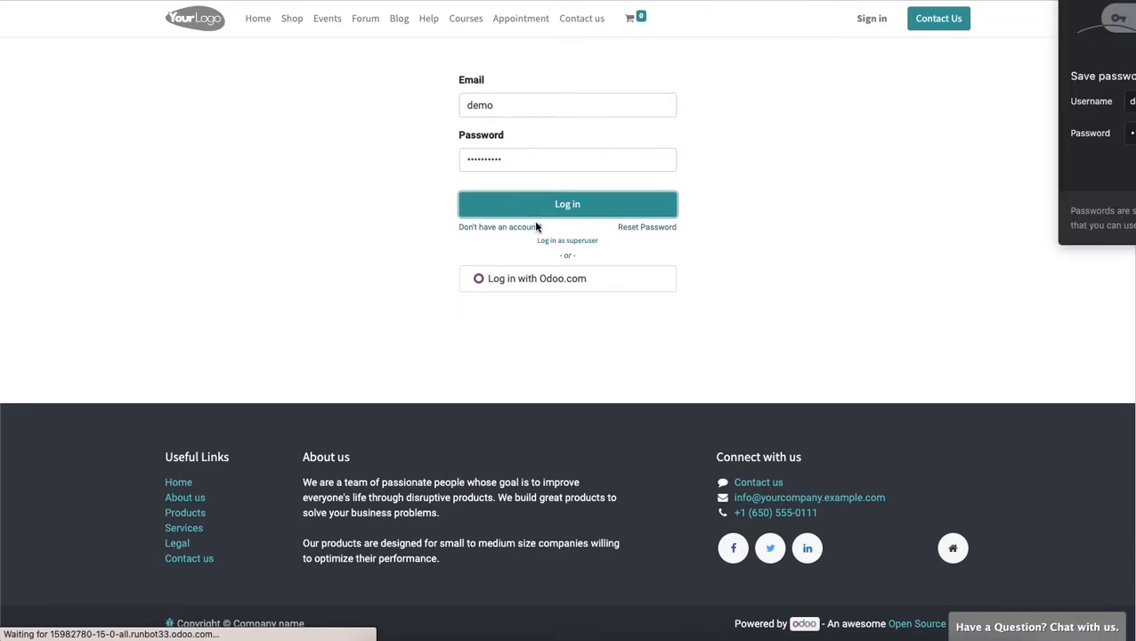
left_click(567, 204)
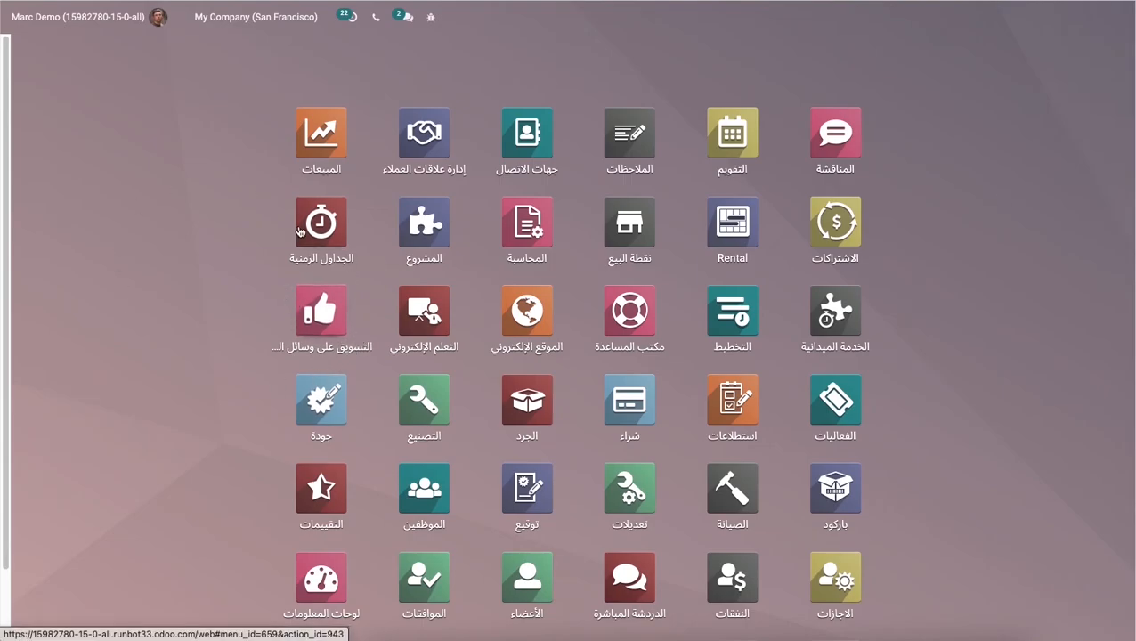
Step: Open the Sales app to view the quotations list in Arabic
left_click(321, 138)
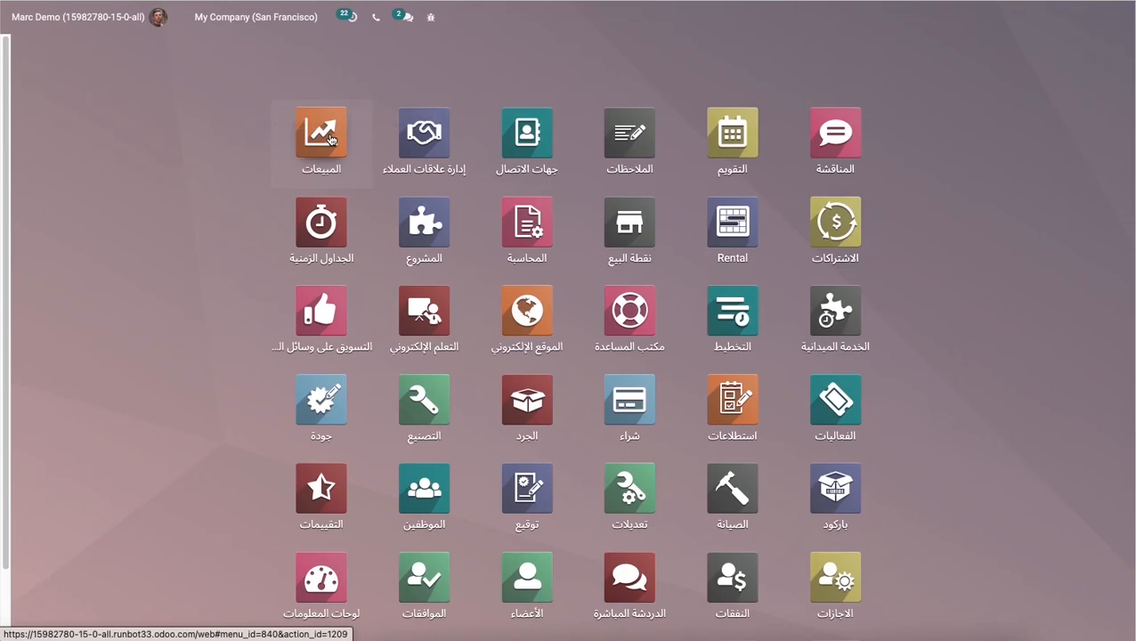
mouse_move(340, 130)
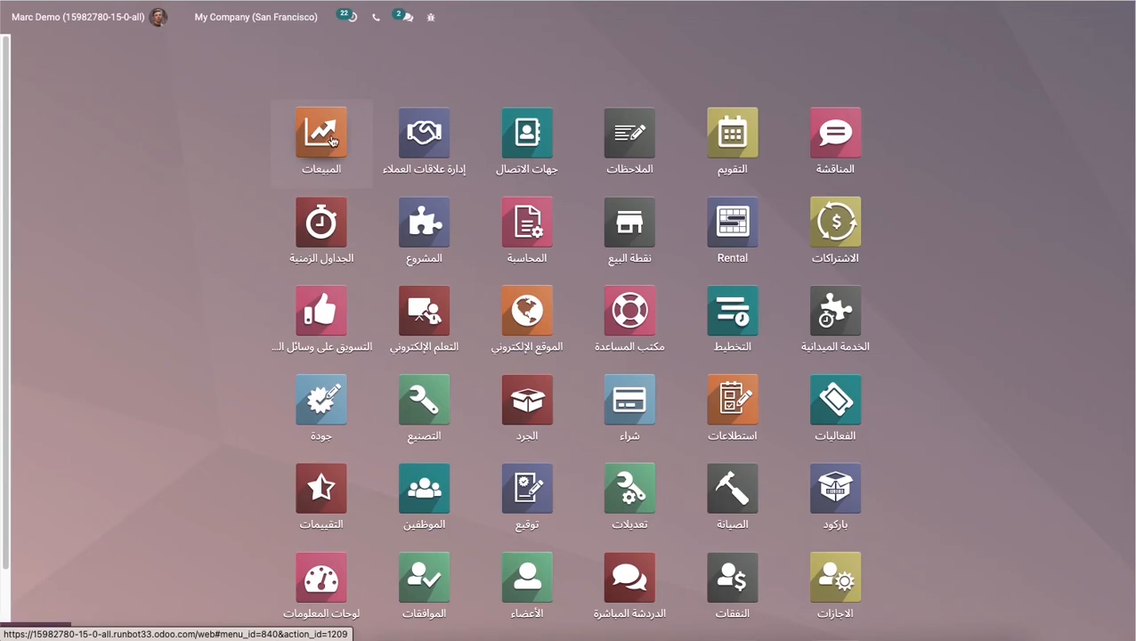
left_click(320, 143)
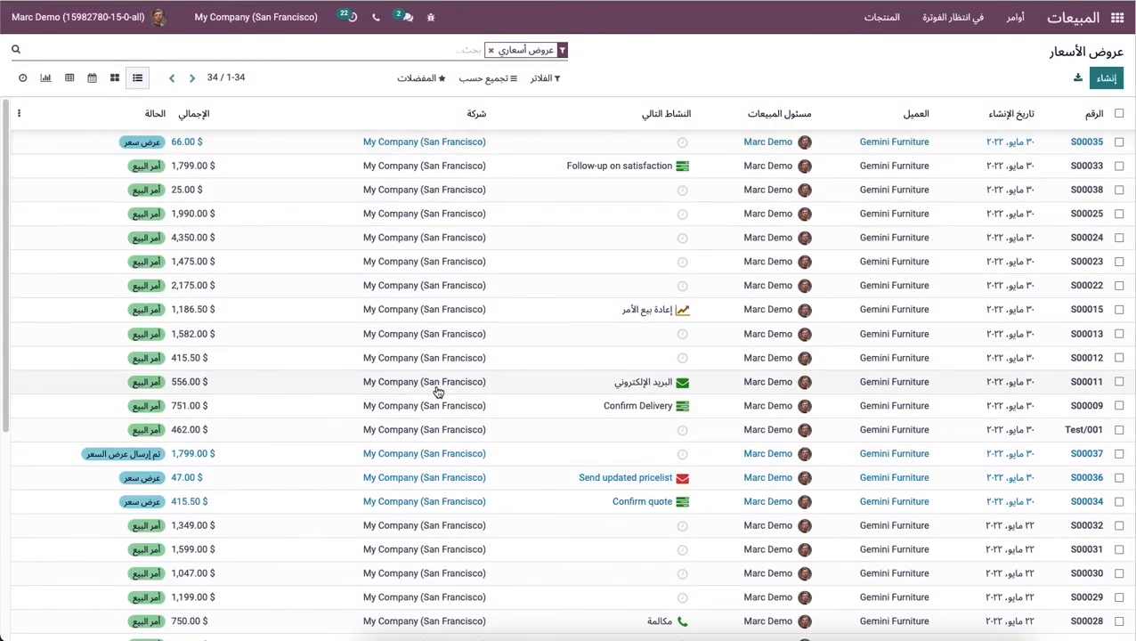
mouse_move(458, 357)
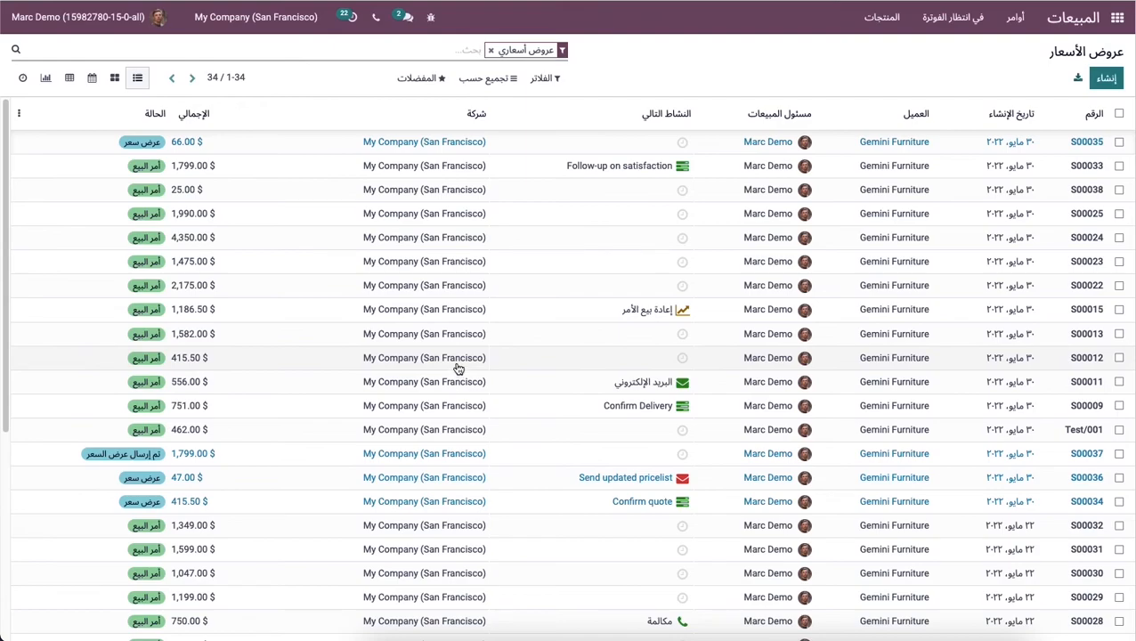
mouse_move(459, 367)
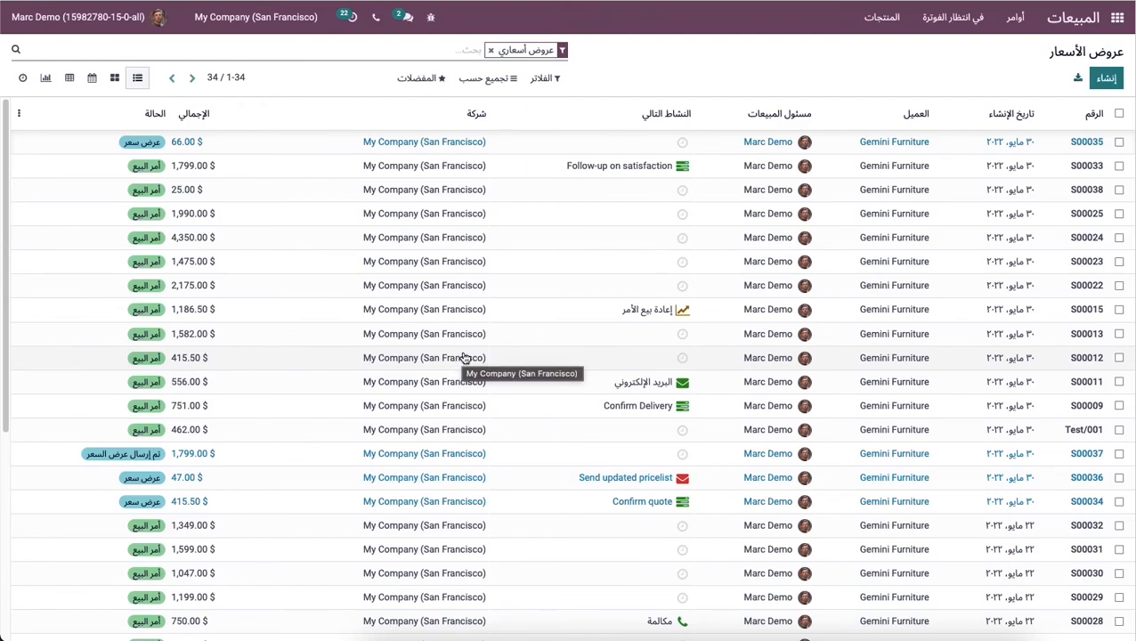
mouse_move(647, 481)
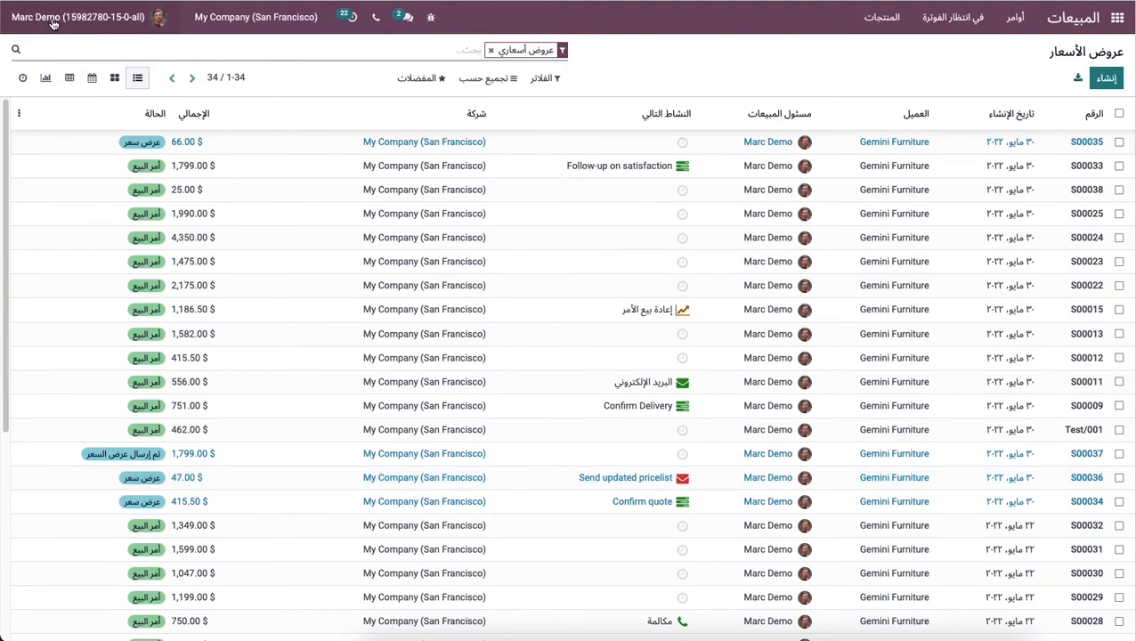
mouse_move(261, 83)
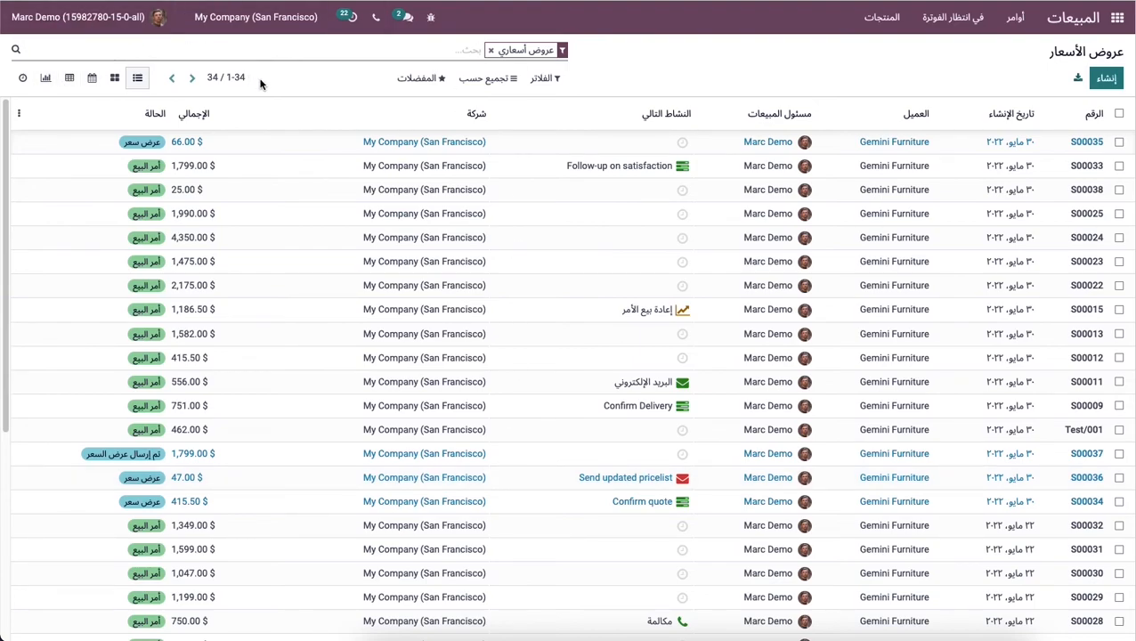